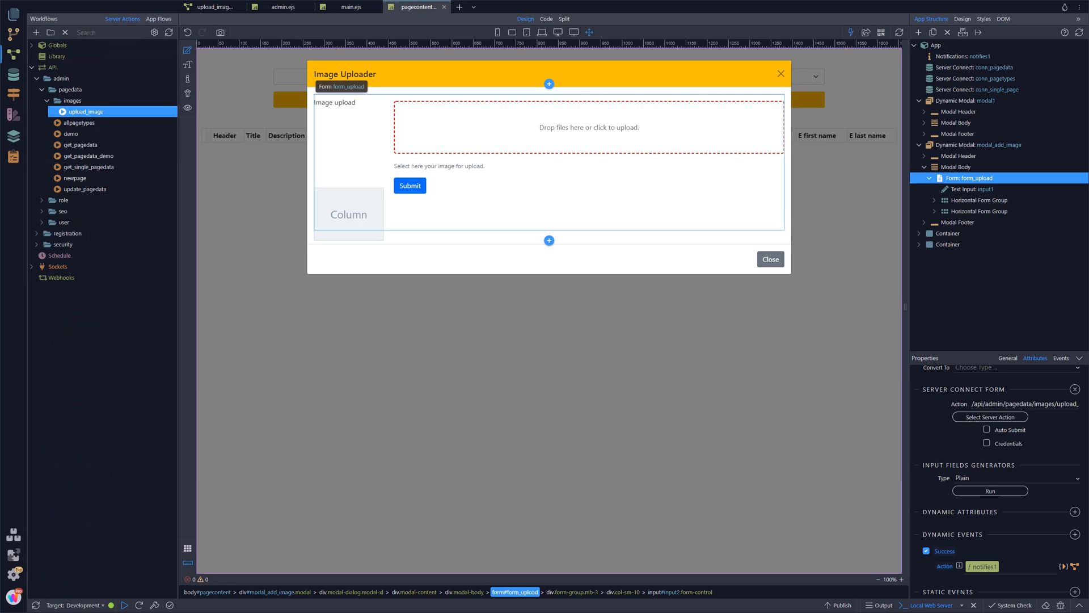
# Show the upload_image request's Response tab with the saved image's path and url
pyautogui.click(213, 7)
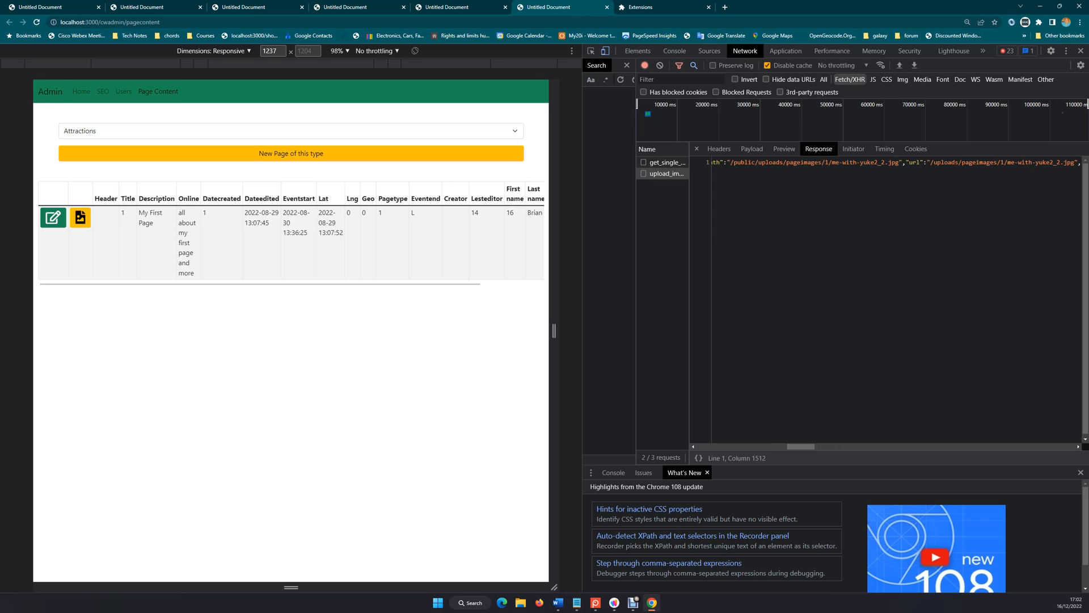
# Reopen the upload_image server action in Wappler and select its last Save Image step
pyautogui.doubleClick(860, 162)
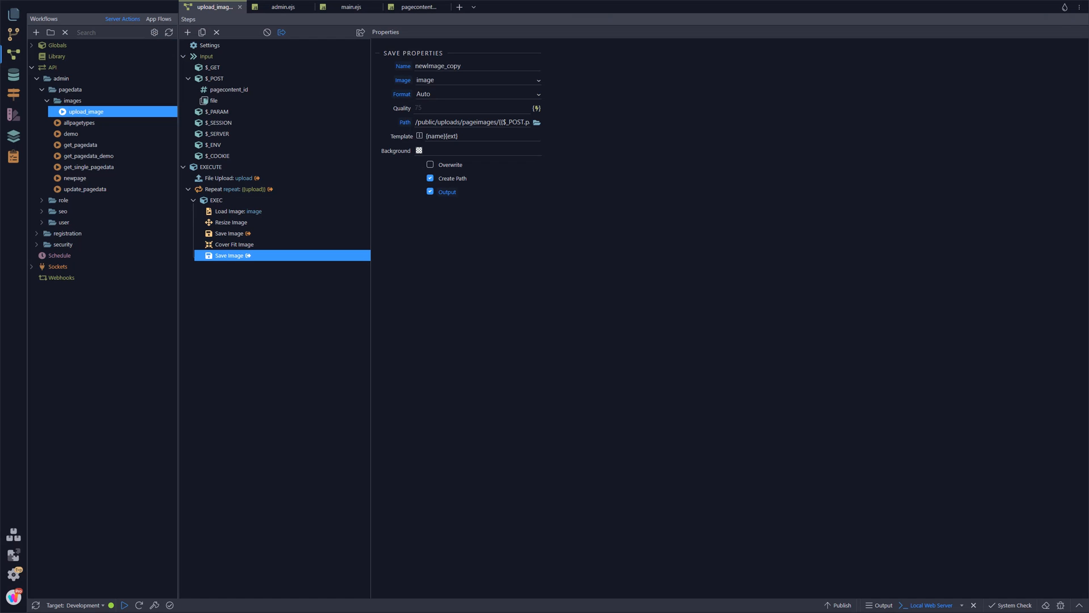
# Add a Set Value step named fullpath bound to the upload's path, plus another Set Value
pyautogui.rightClick(232, 255)
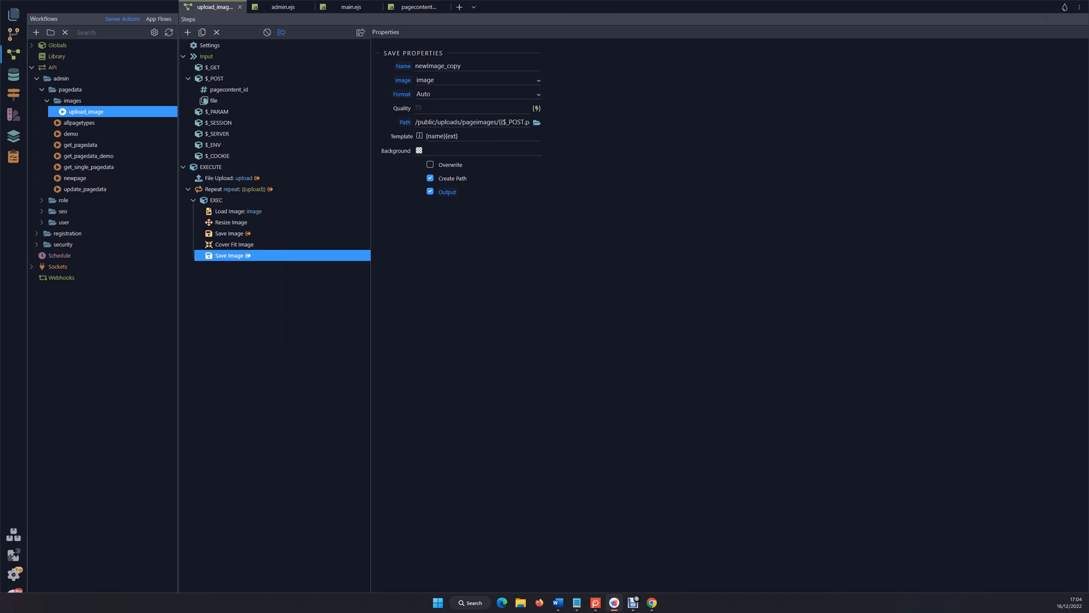
pyautogui.click(186, 31)
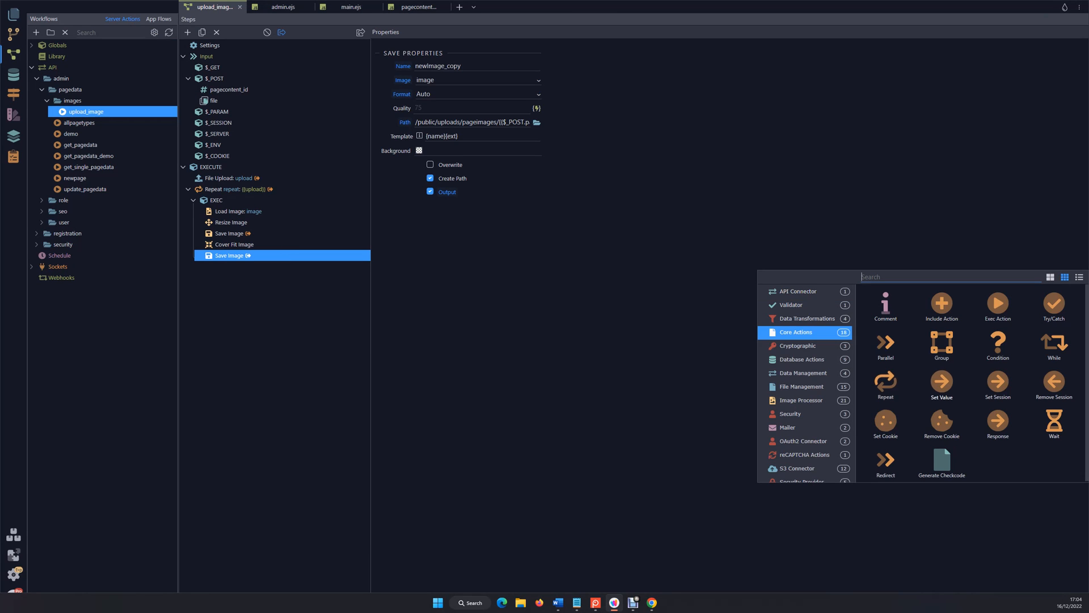
pyautogui.click(941, 385)
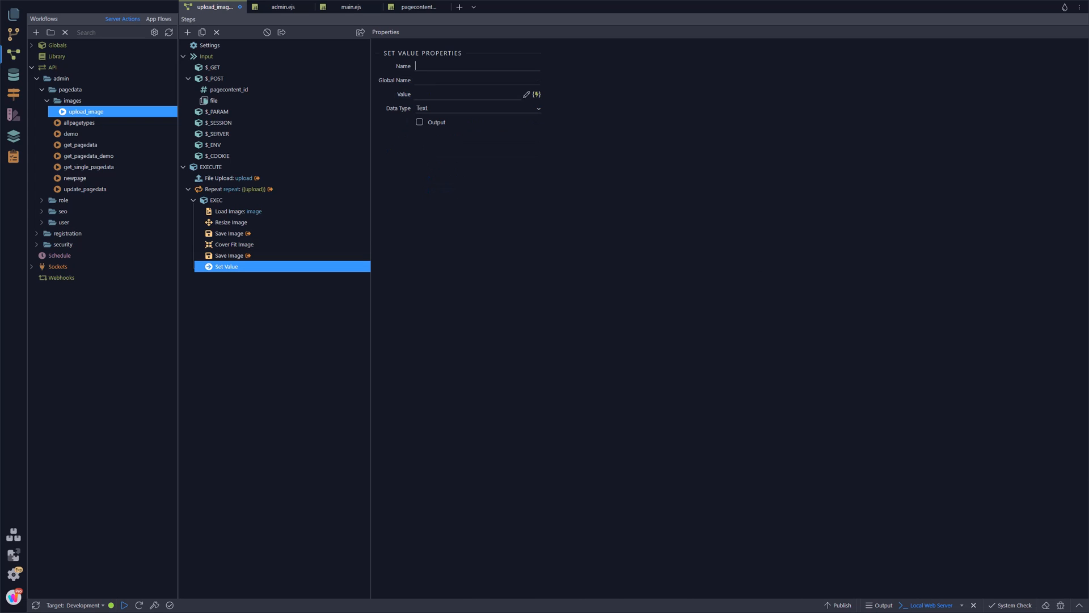
pyautogui.click(476, 66)
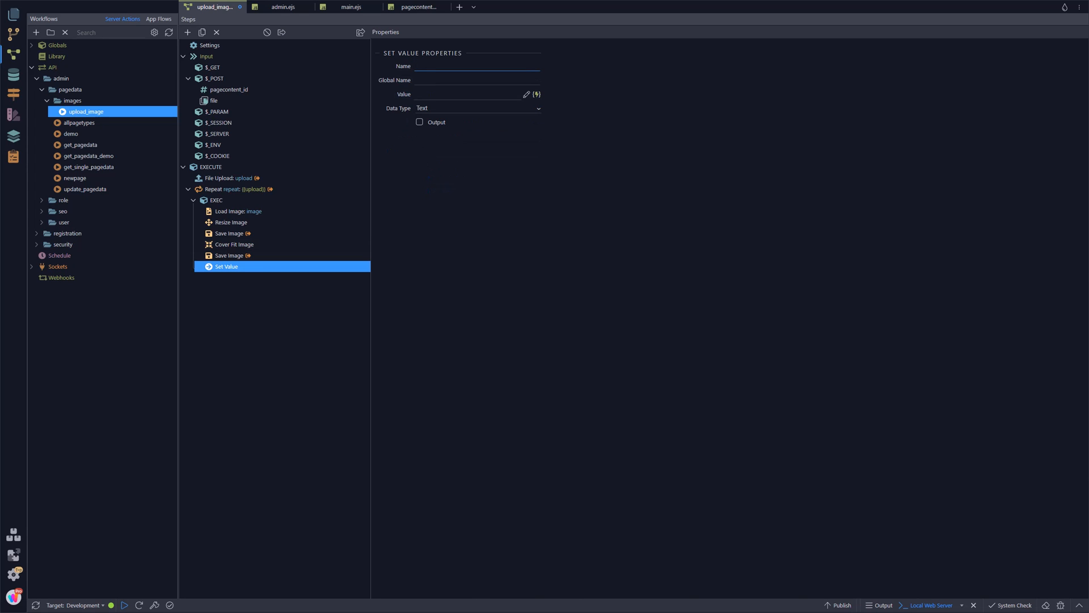
pyautogui.write('fullpat5h')
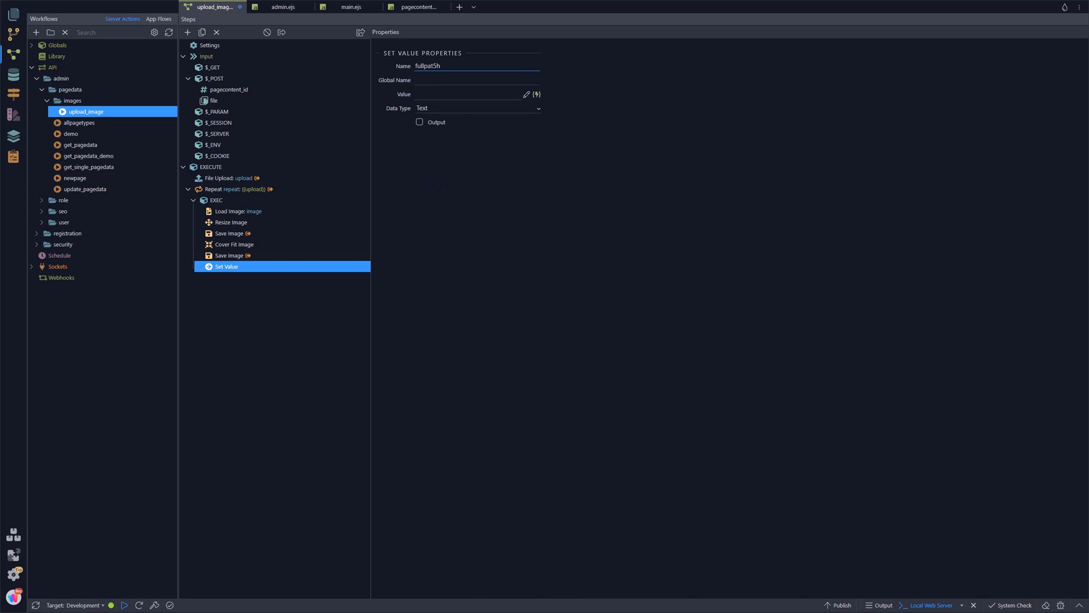
pyautogui.write('fullpath')
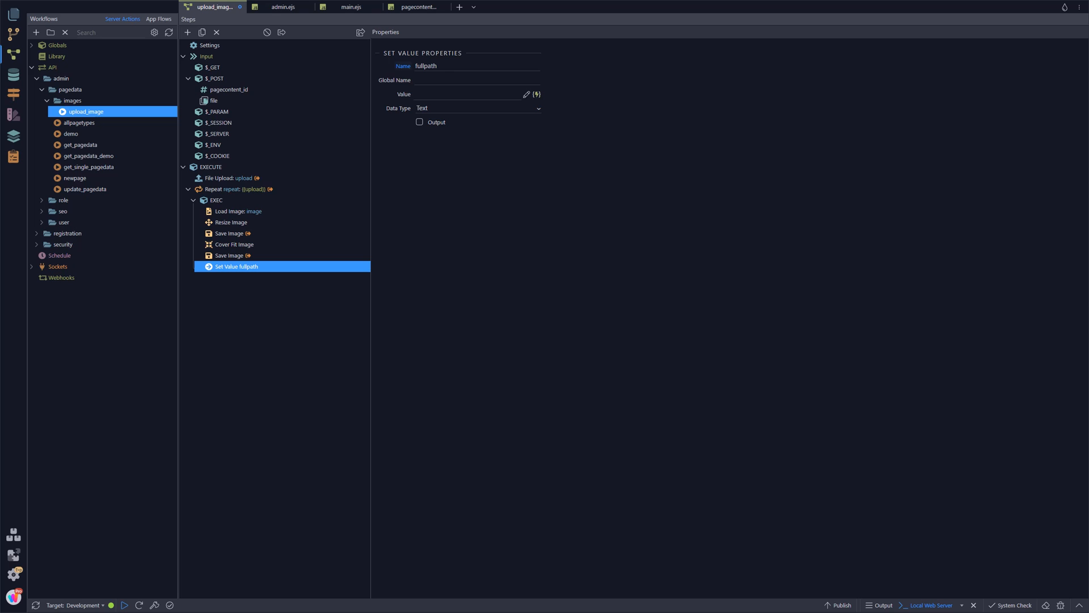
pyautogui.click(534, 94)
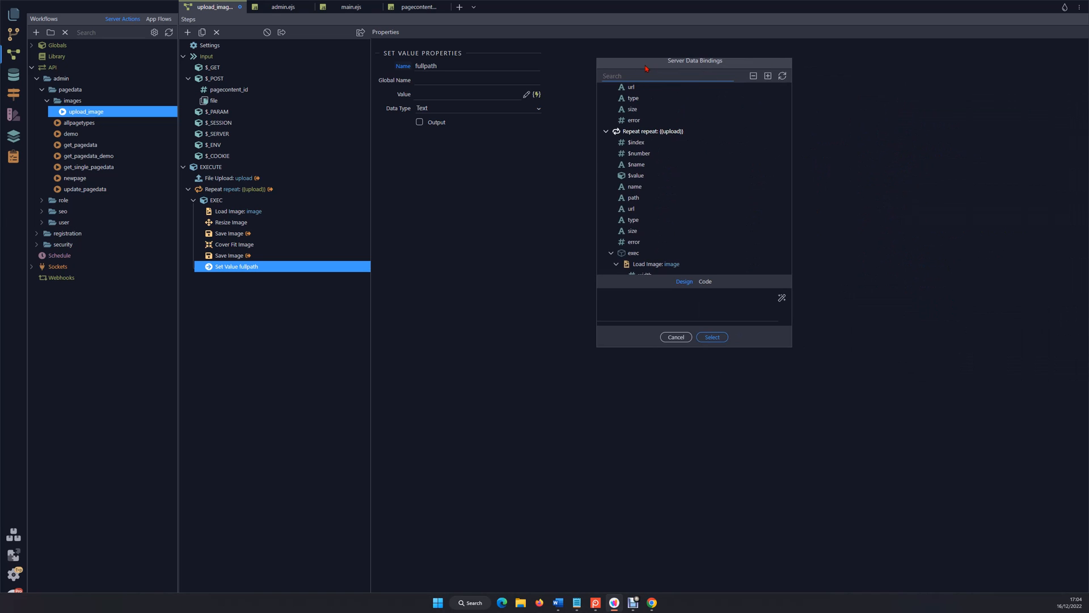
pyautogui.click(633, 198)
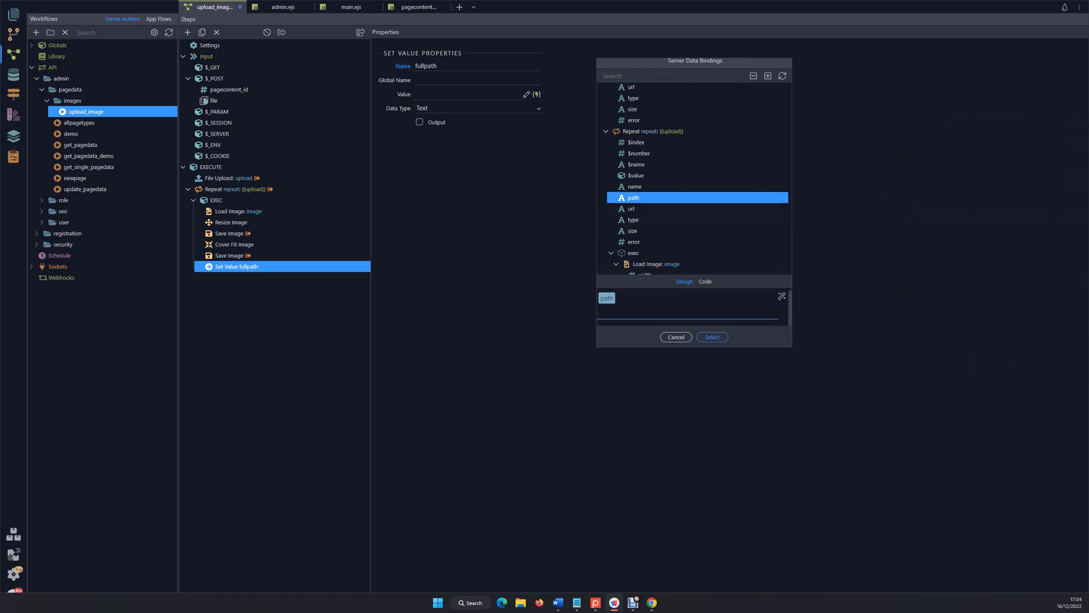
pyautogui.click(711, 337)
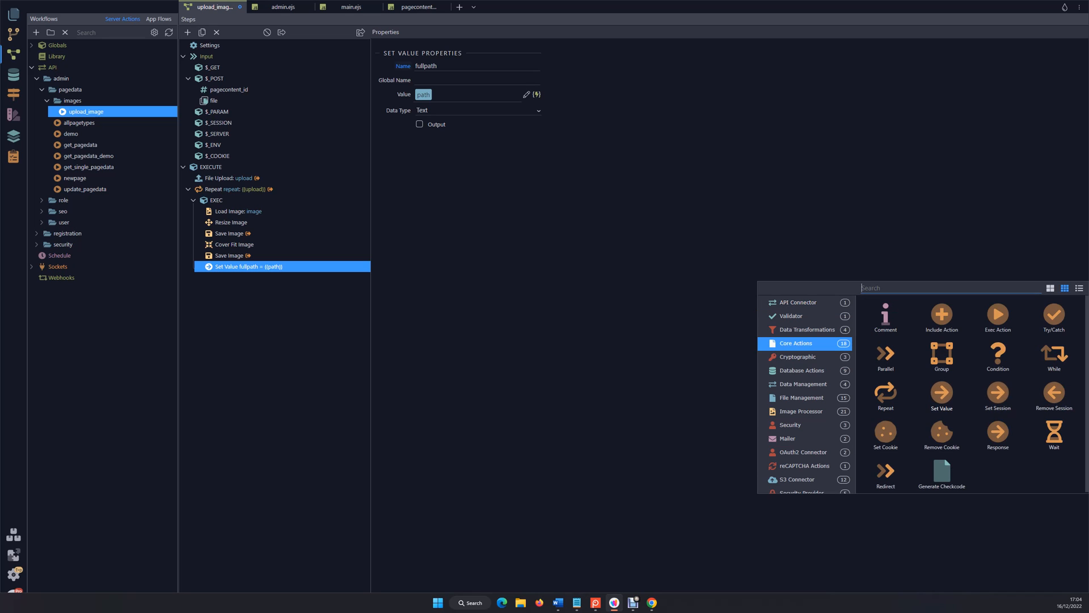
pyautogui.click(941, 394)
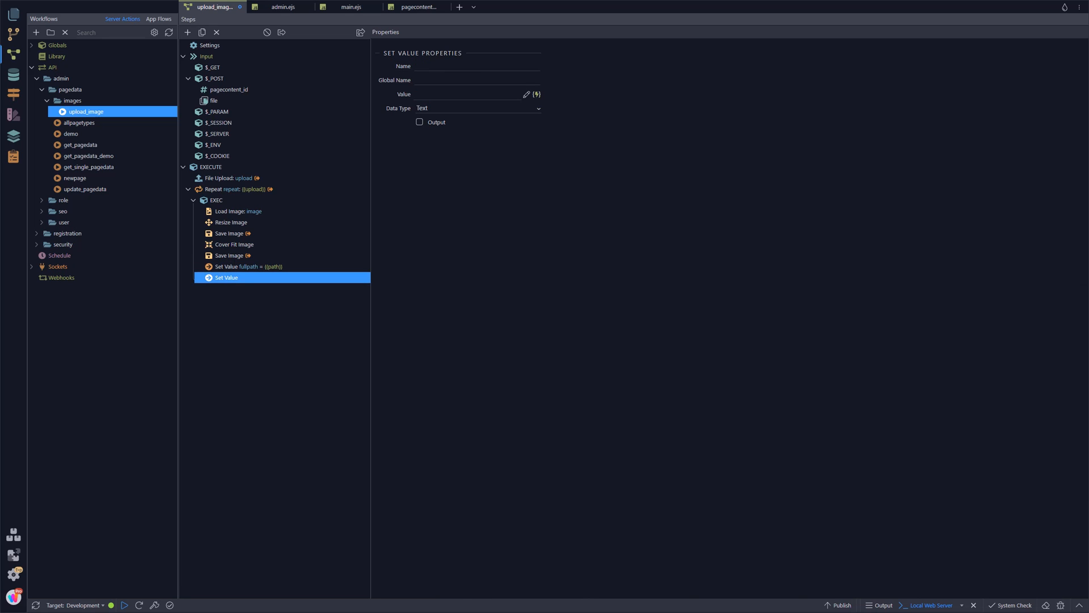
# Name the second value step pathonly and pick the uploaded file's path as its value
pyautogui.write('pathonly')
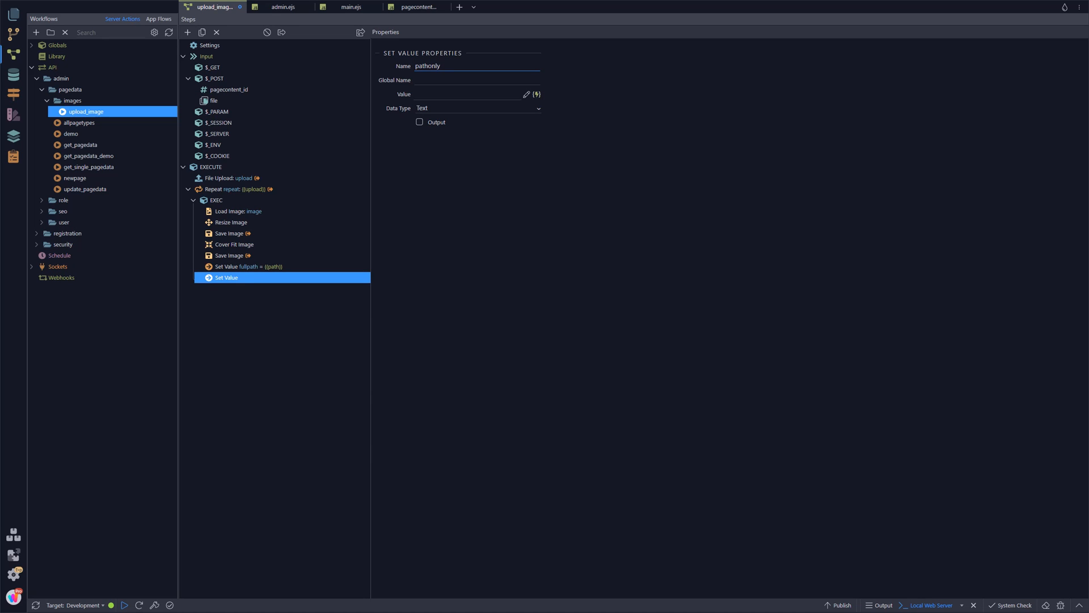
pyautogui.click(534, 93)
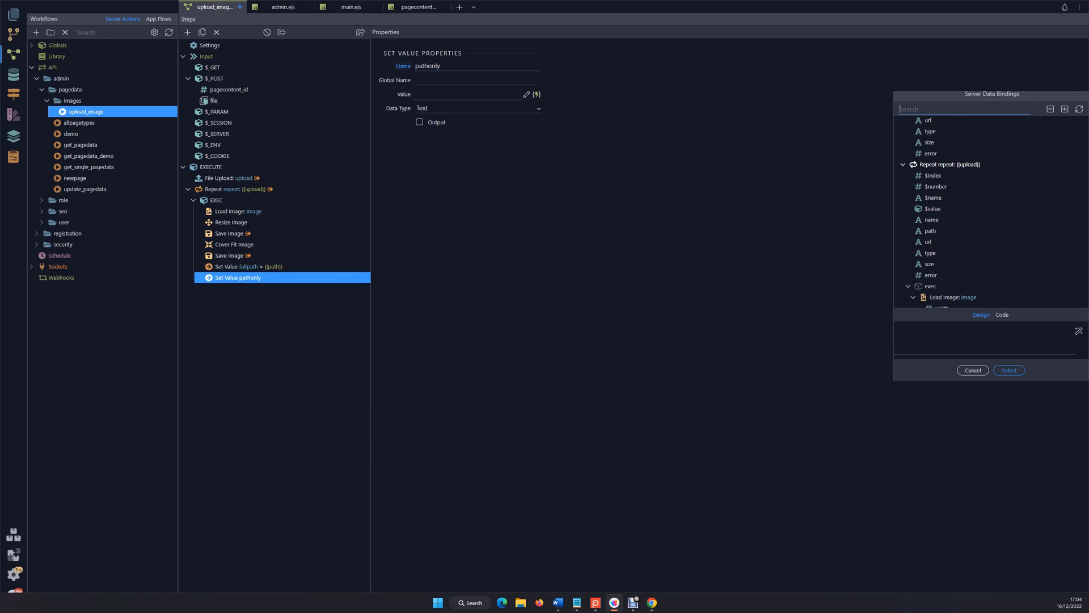
pyautogui.click(929, 230)
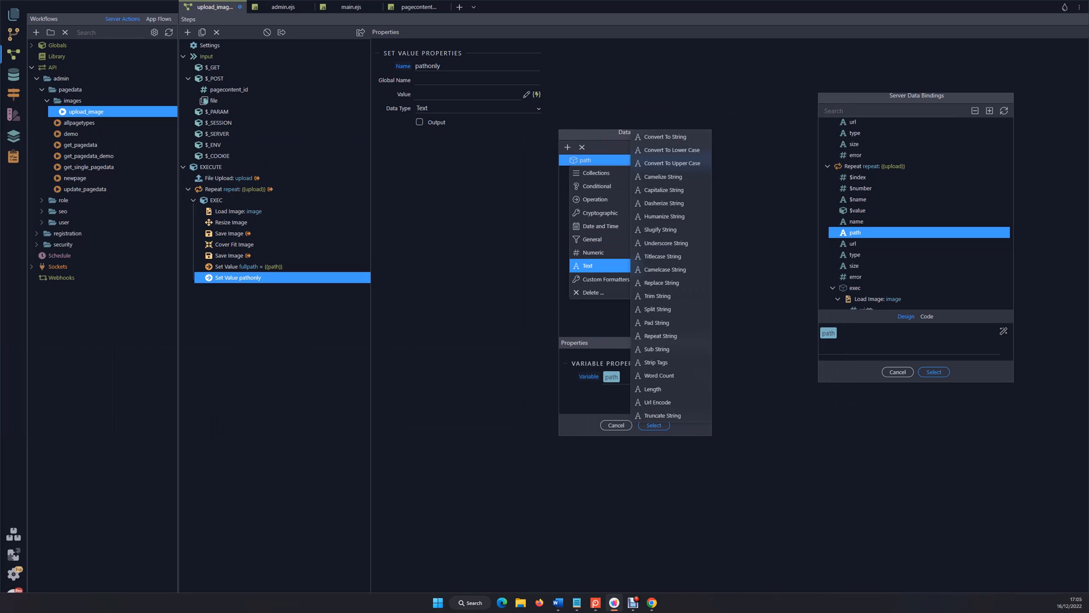
pyautogui.moveTo(664, 269)
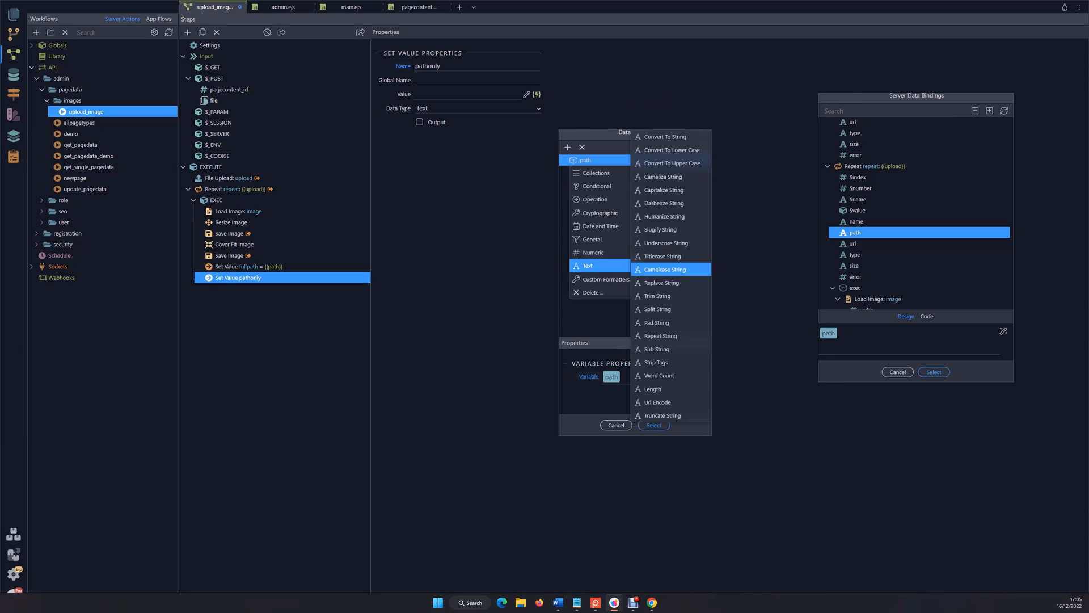
# Apply Replace String to path, replacing name with empty text: {{path.replace(name, '')}}
pyautogui.click(661, 283)
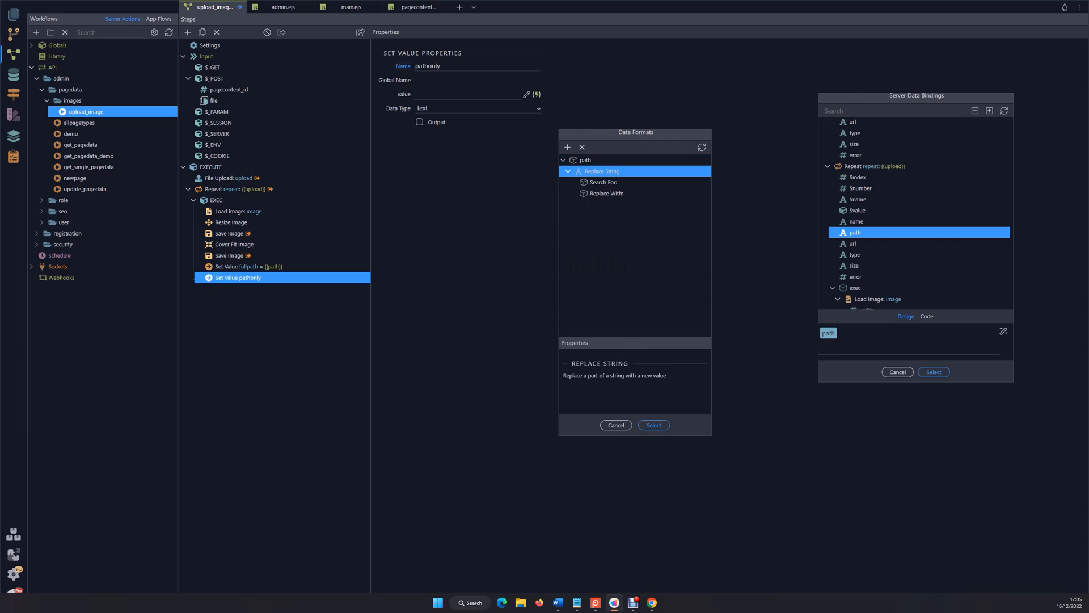
pyautogui.click(604, 182)
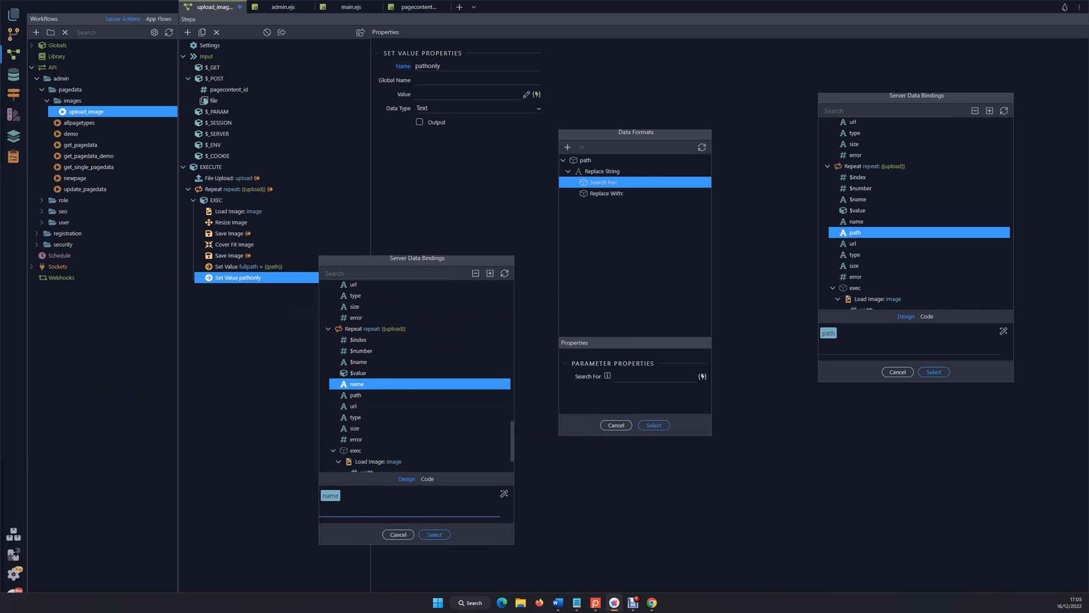
pyautogui.click(433, 535)
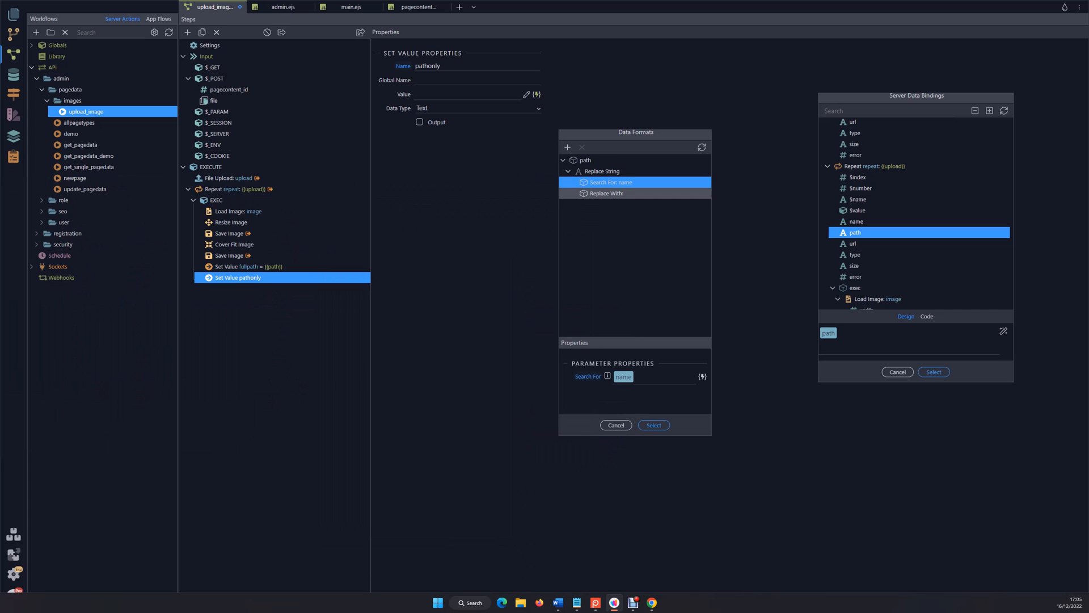
pyautogui.click(606, 193)
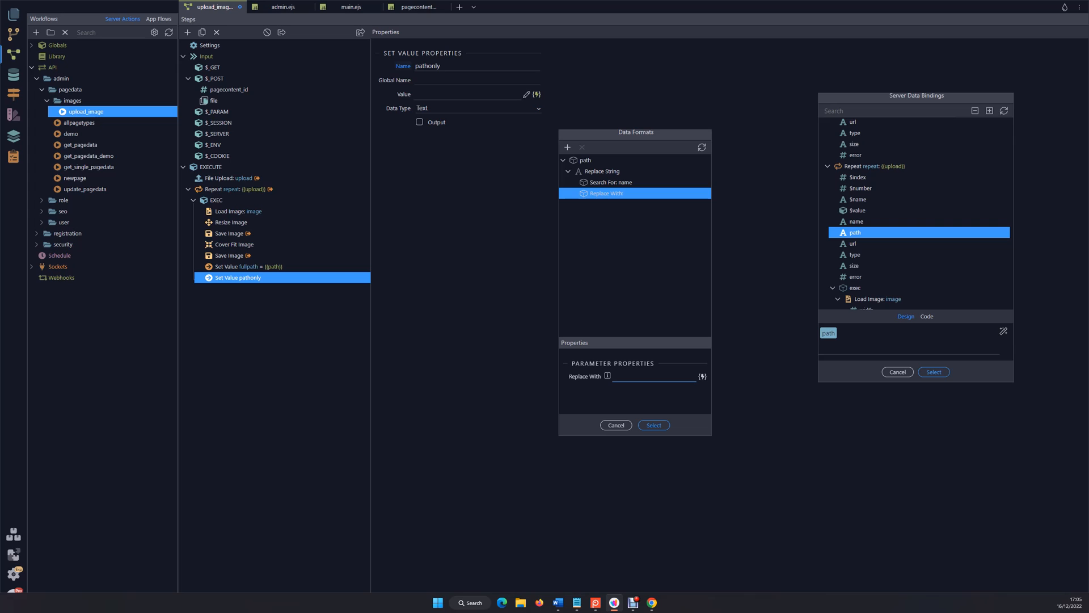
pyautogui.write('s')
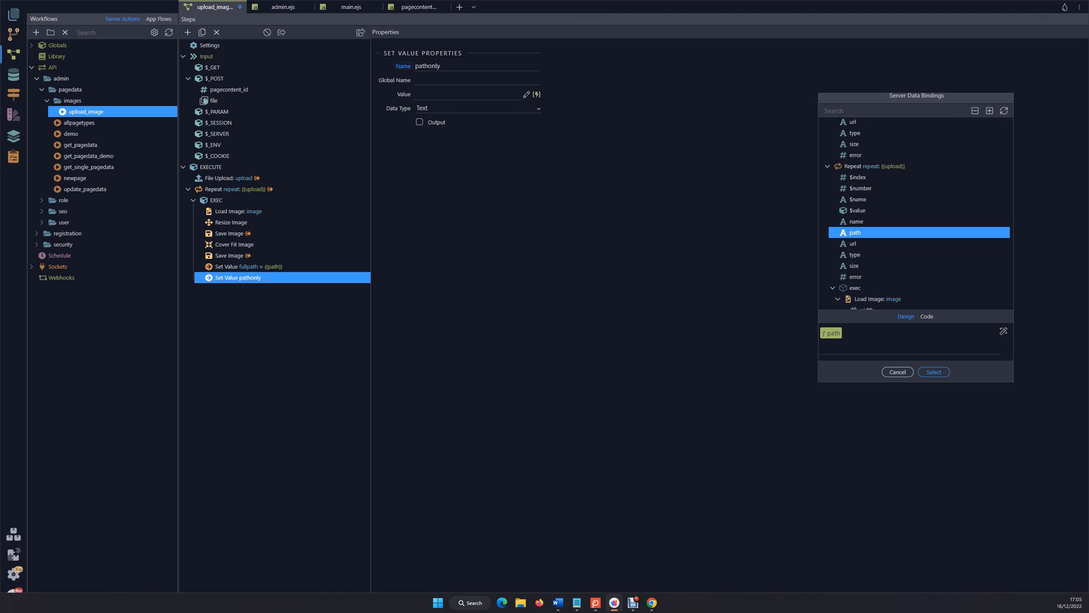
pyautogui.click(933, 372)
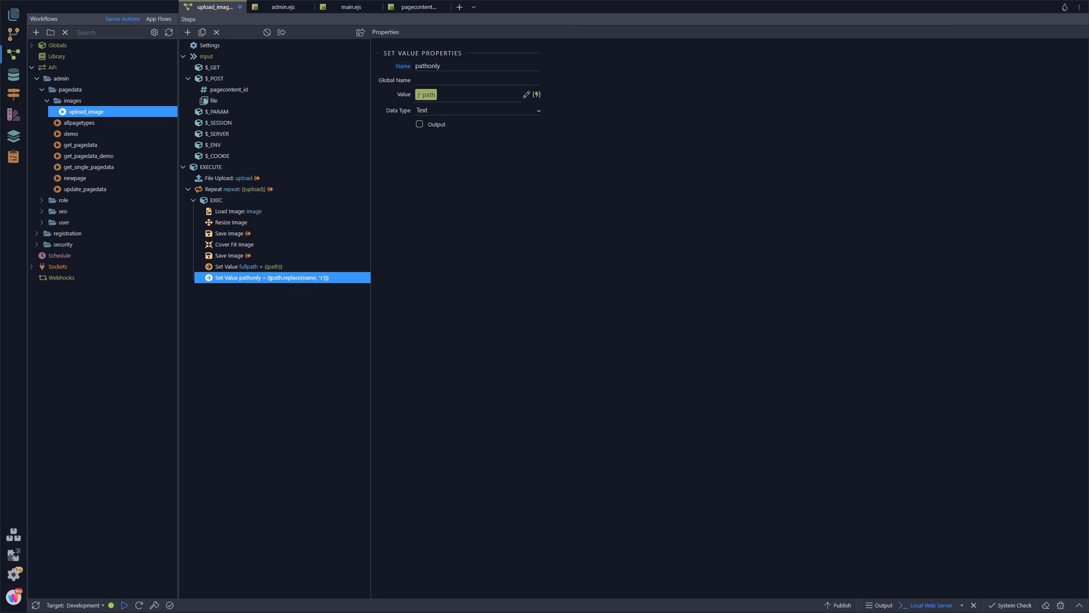
pyautogui.rightClick(271, 277)
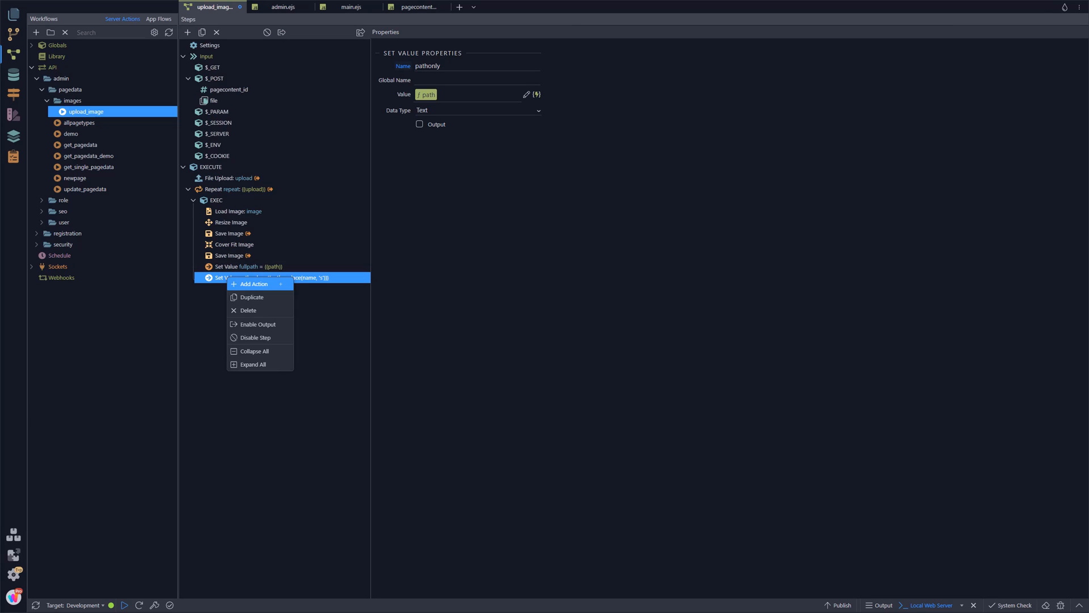
# Add a Set Value step named manual and begin entering its /public/ path value
pyautogui.click(254, 286)
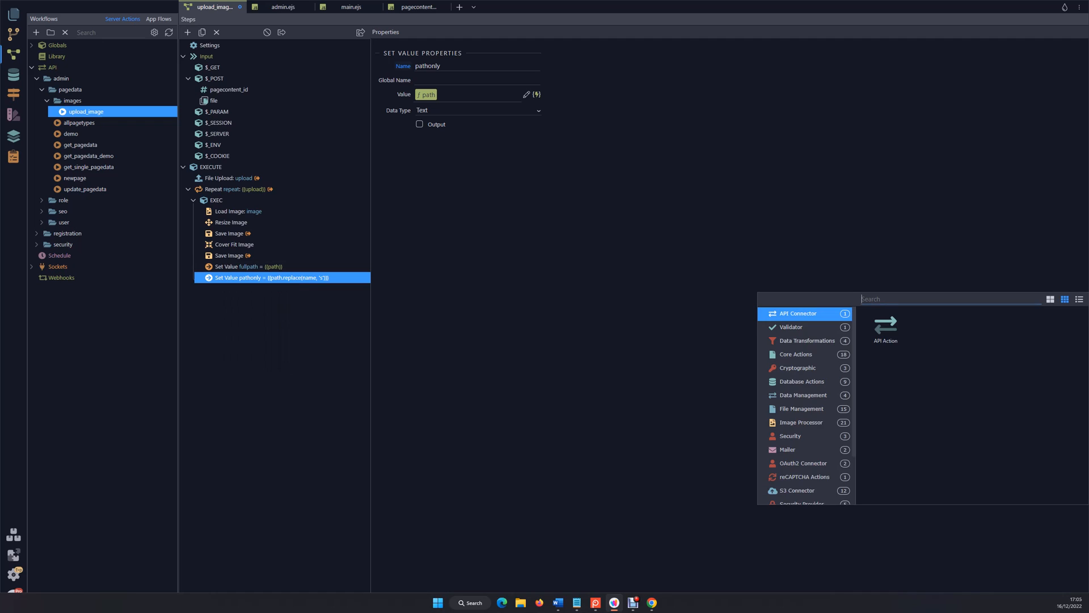
pyautogui.click(795, 354)
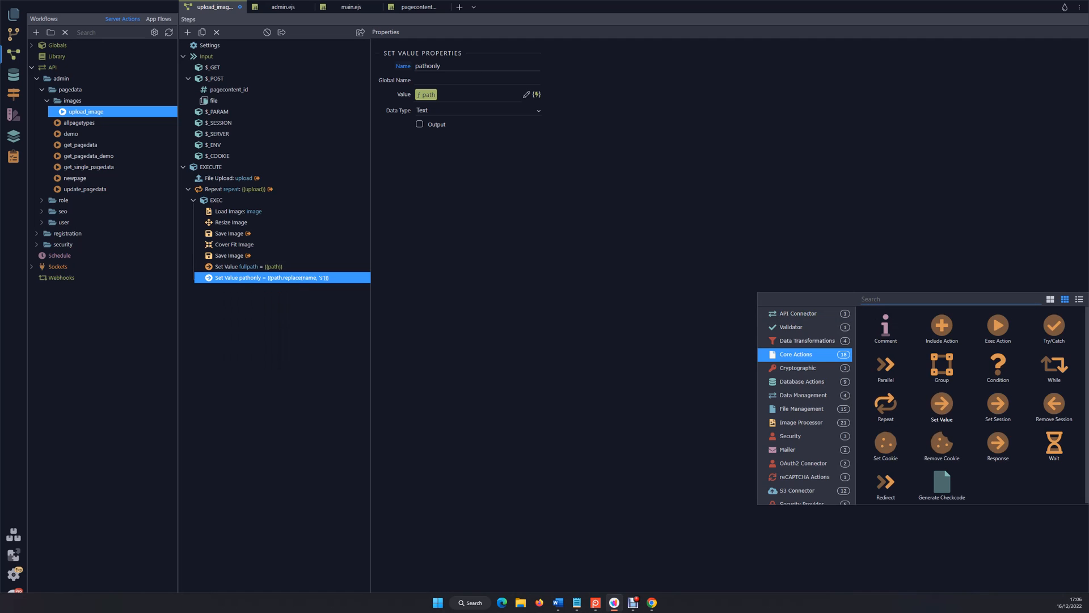
pyautogui.click(941, 406)
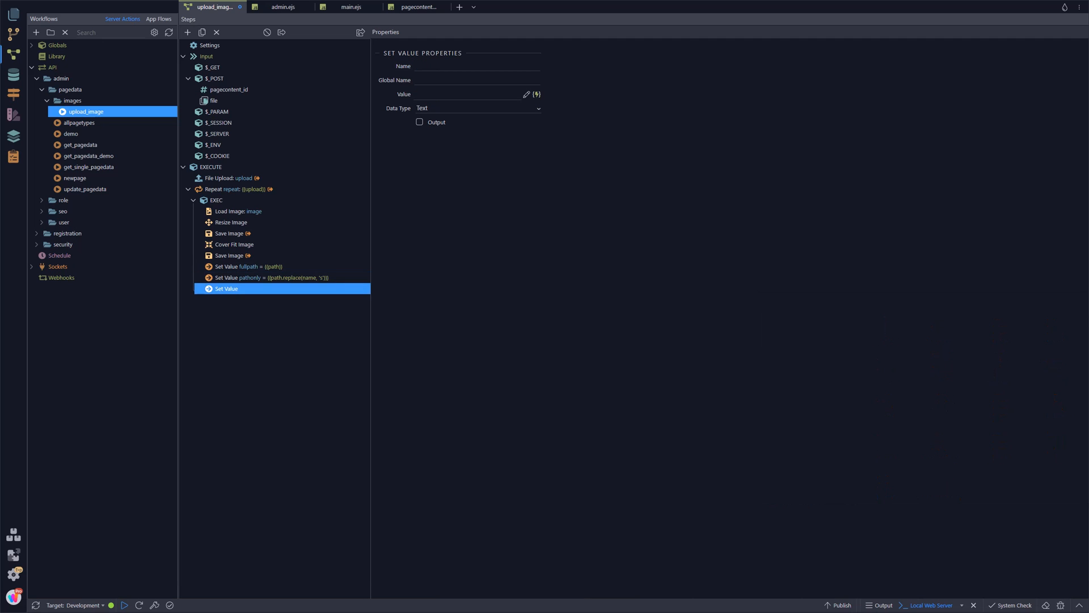
pyautogui.write('mn')
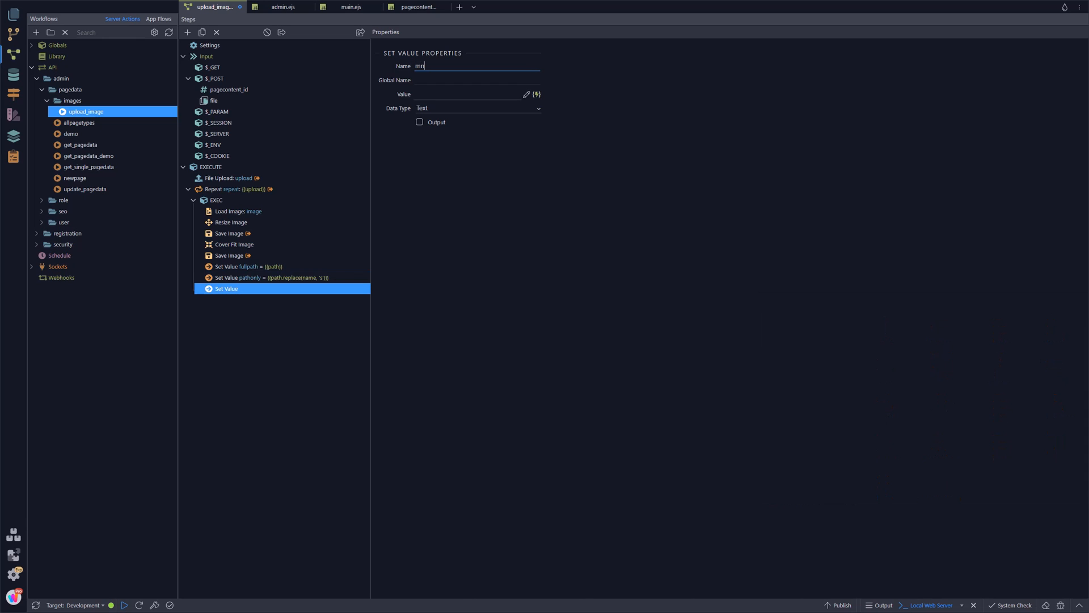
pyautogui.write('anu')
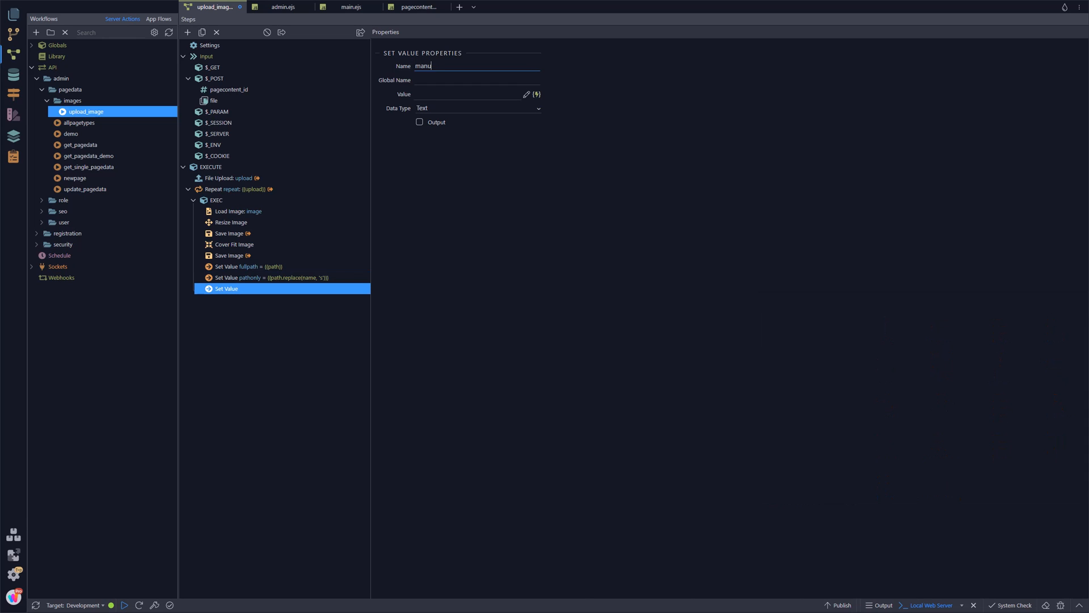
pyautogui.write('kl')
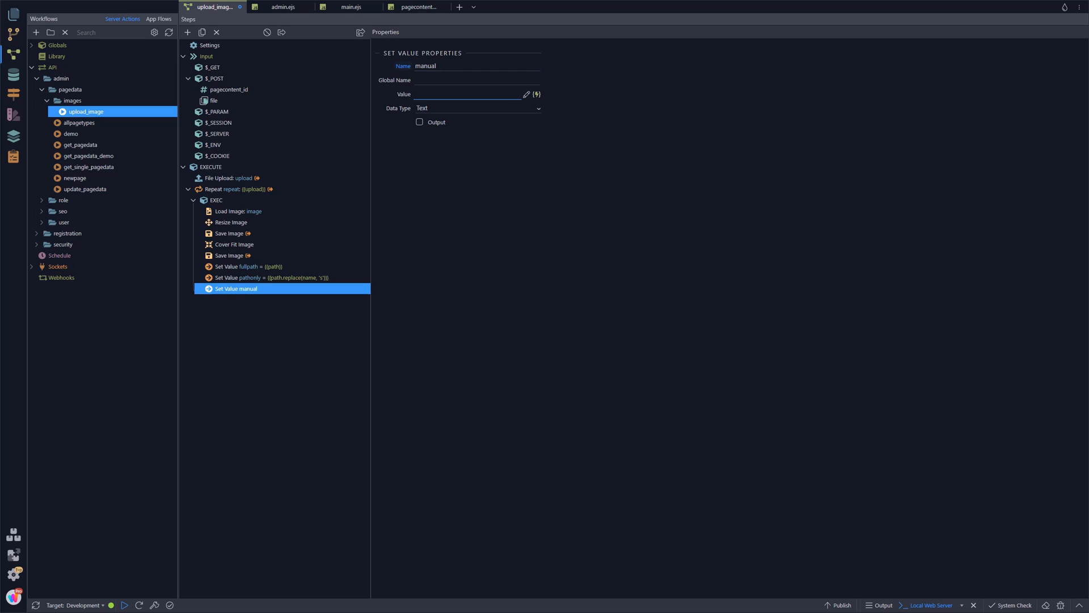
pyautogui.write('/')
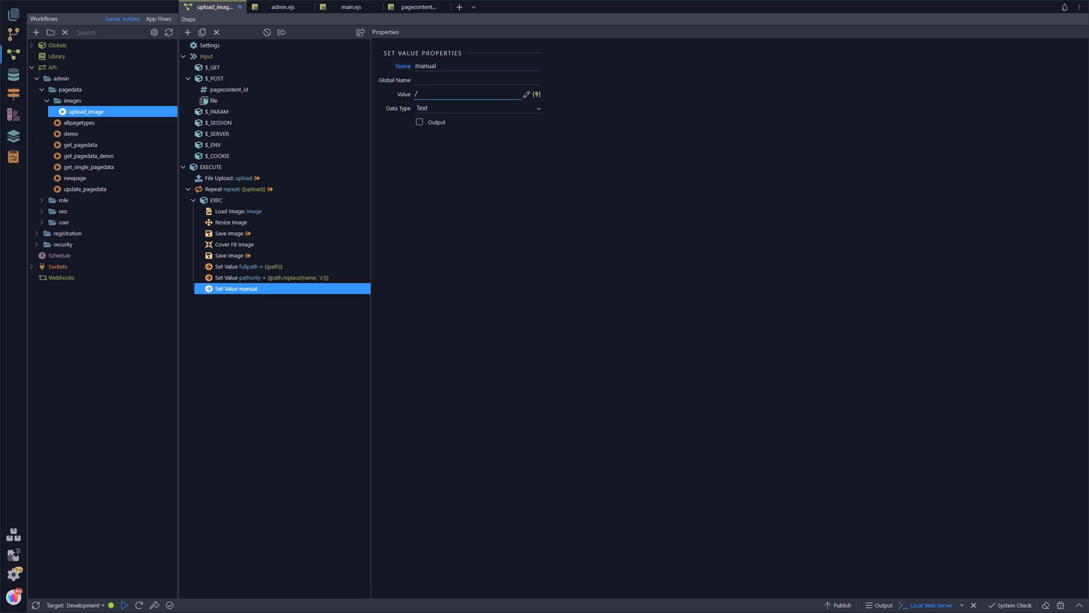
pyautogui.write('pu')
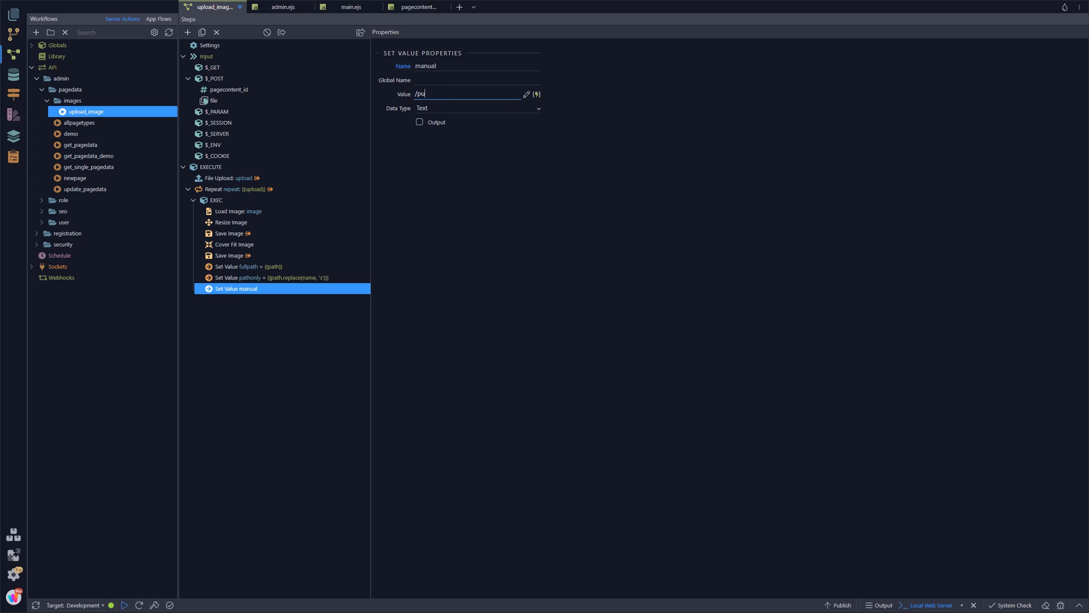
pyautogui.write('vb')
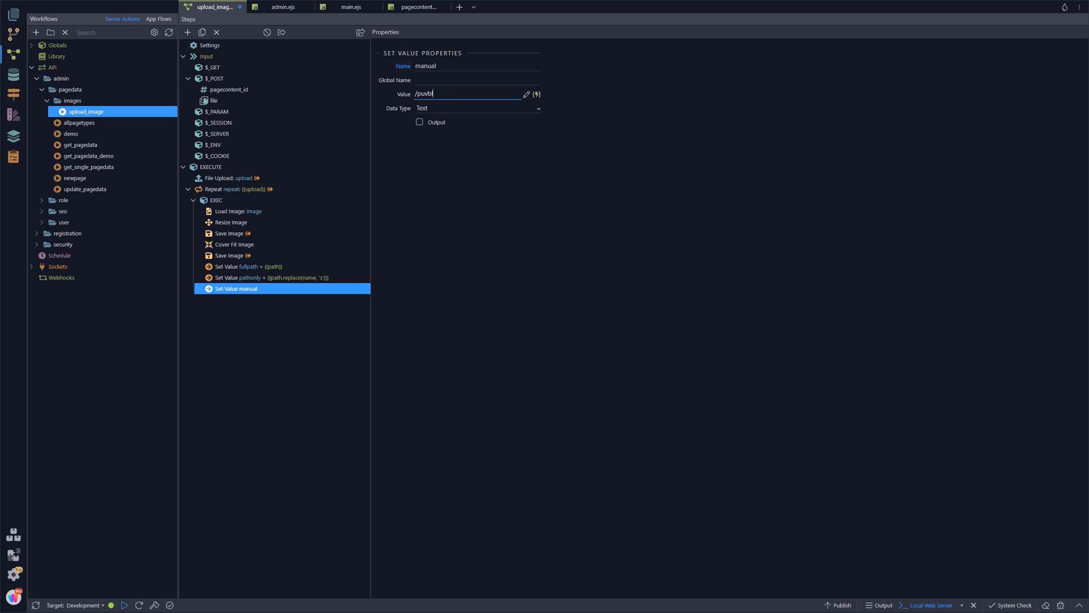
pyautogui.press('BackSpace')
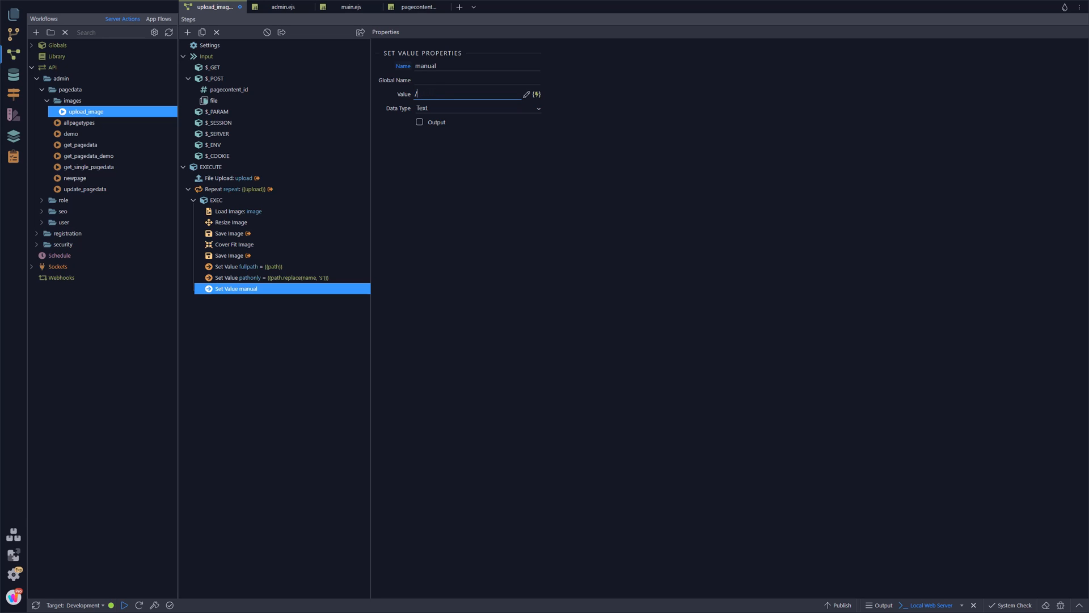
pyautogui.write('public')
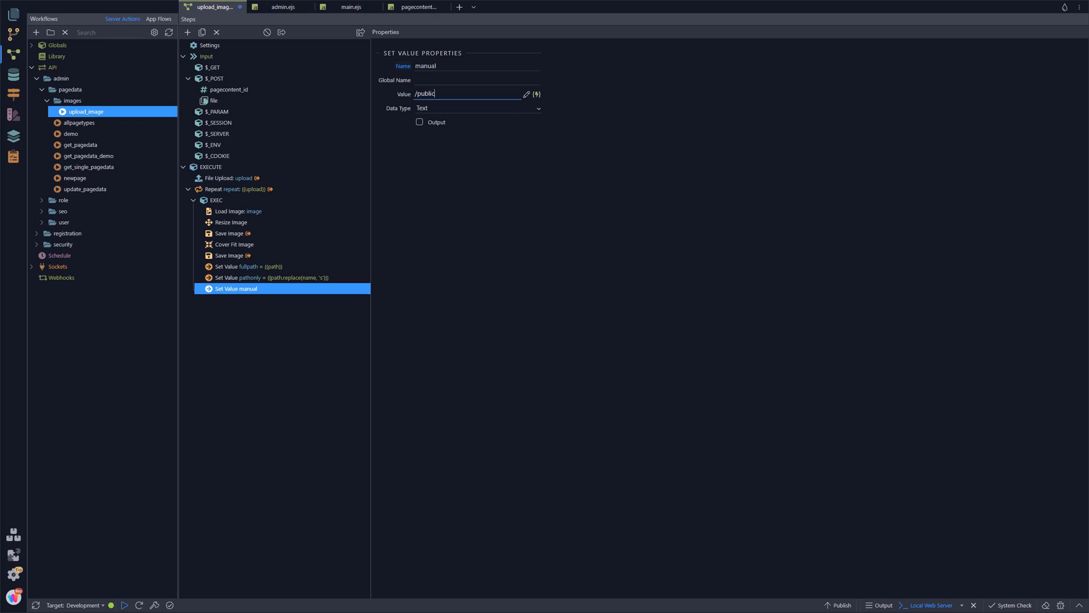
pyautogui.write('/')
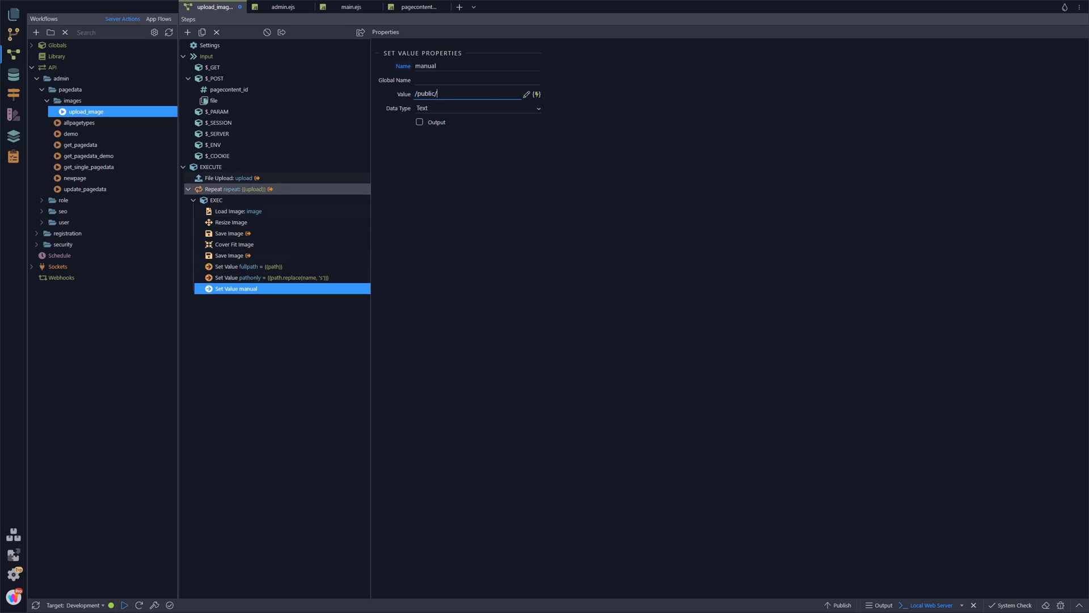
# Output manual as /public/uploads/pageimages/{{$_POST.pagecontent_id}}, then review pathonly and fullpath
pyautogui.click(236, 178)
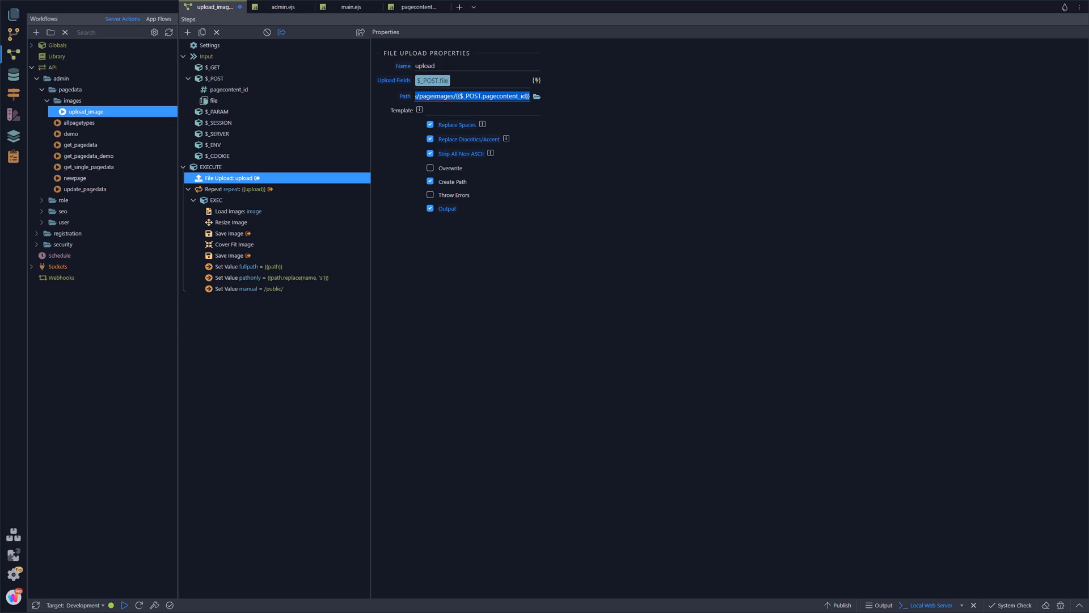
pyautogui.click(248, 288)
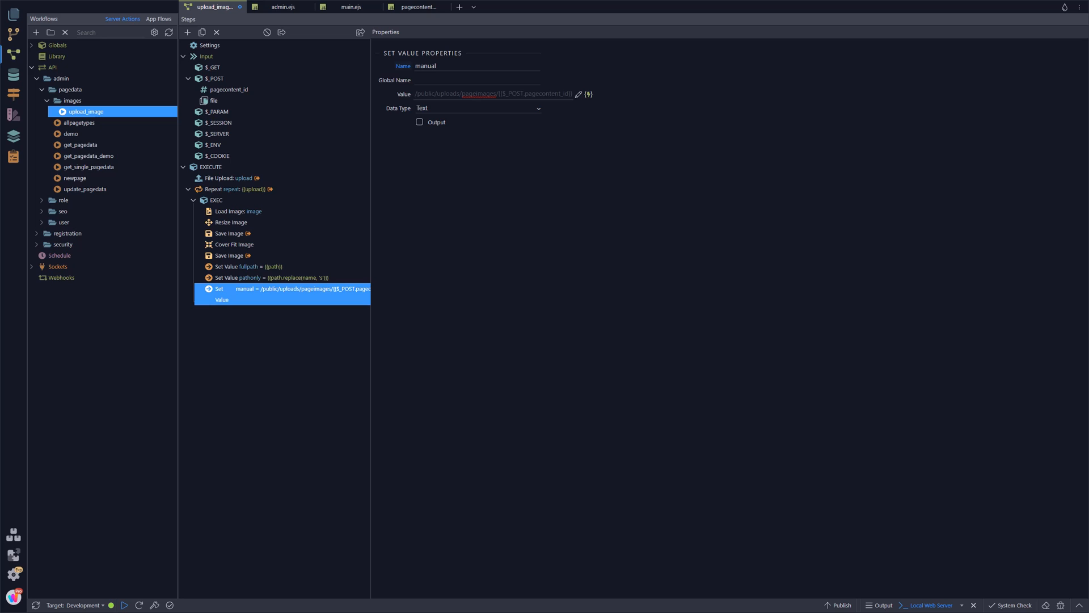
pyautogui.click(418, 122)
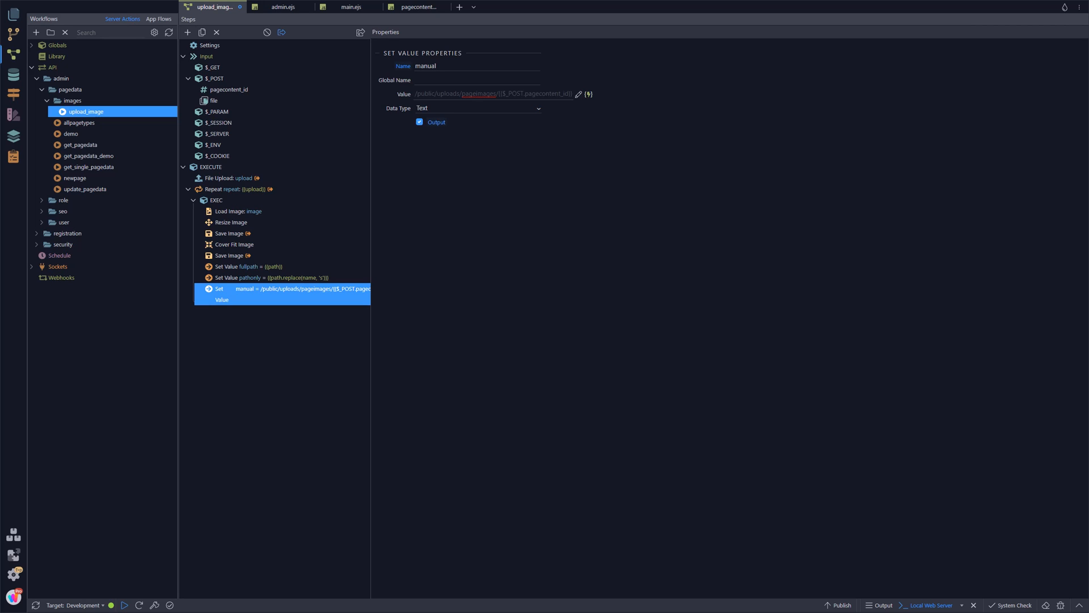
pyautogui.click(578, 94)
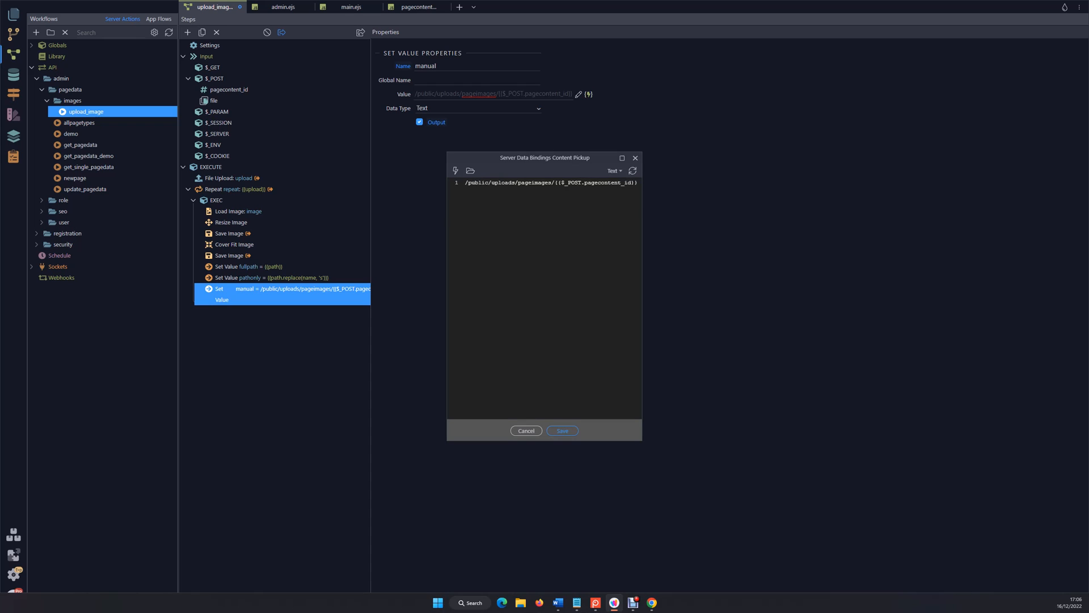
pyautogui.click(561, 430)
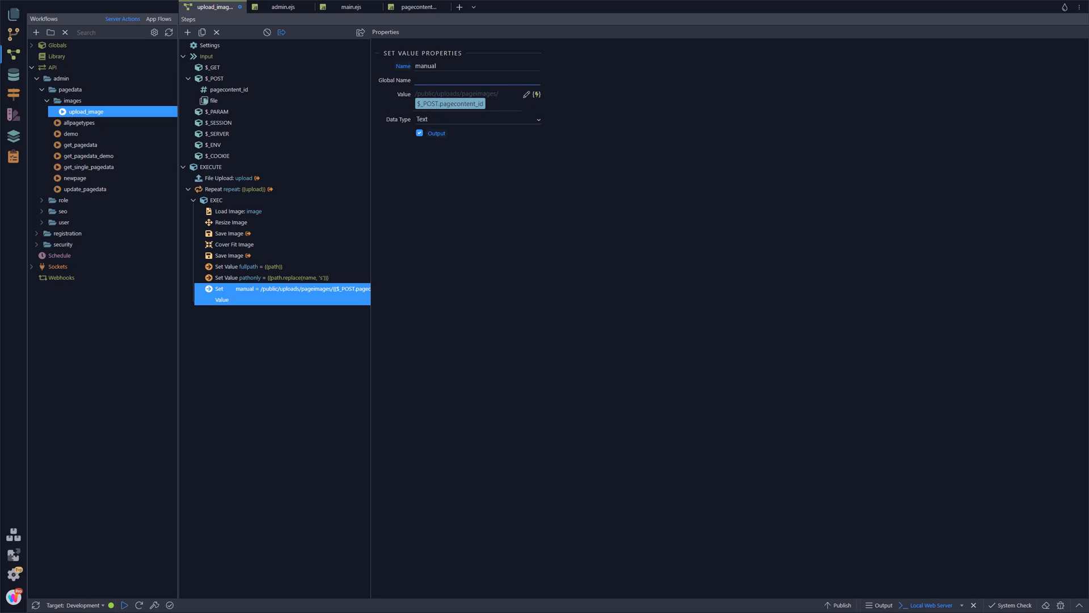
pyautogui.click(273, 278)
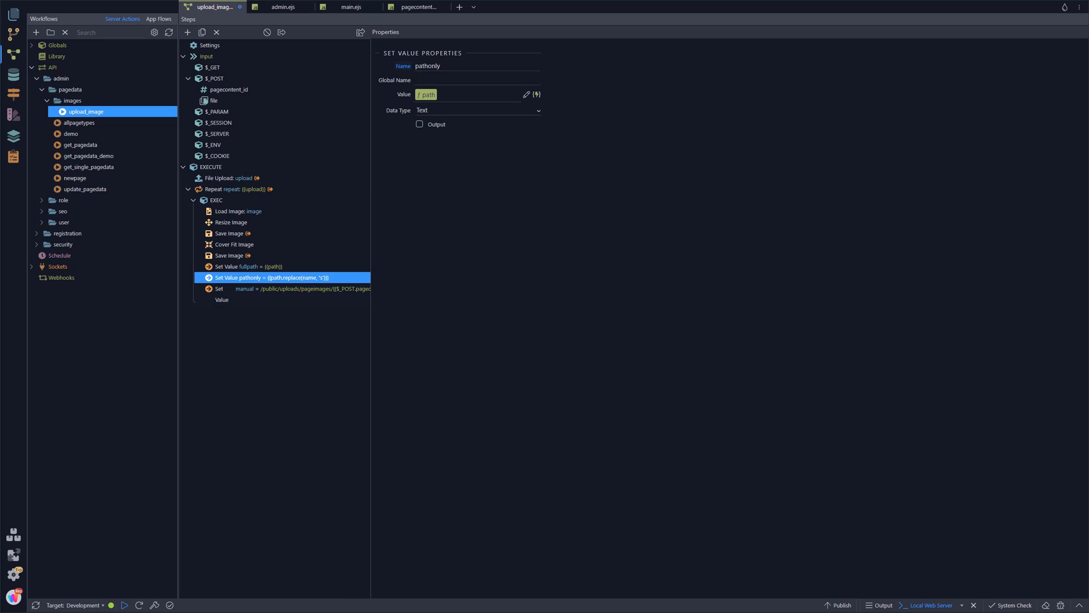
pyautogui.click(248, 266)
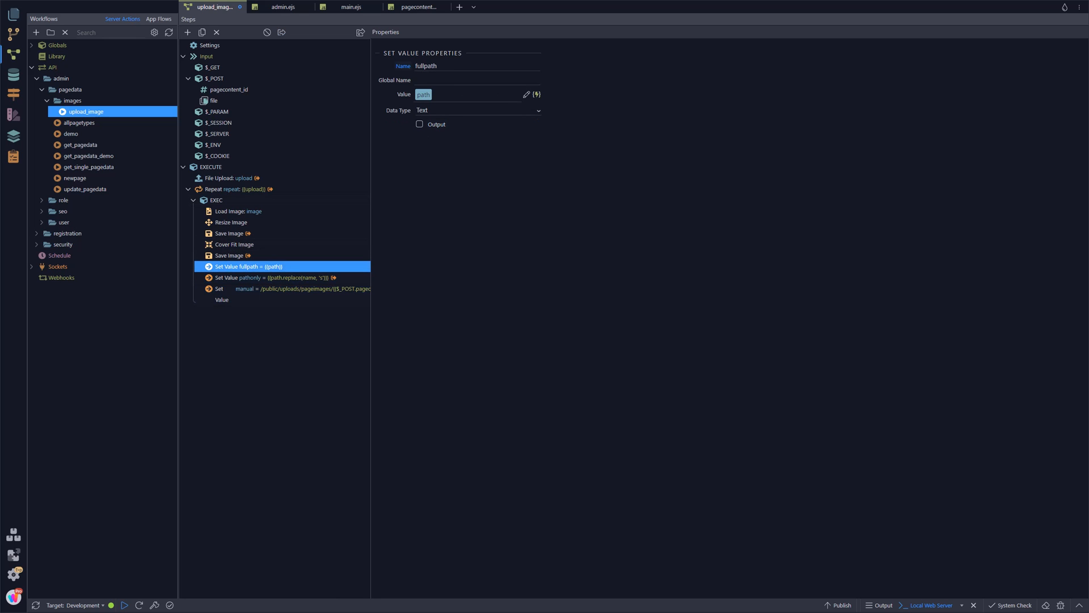
pyautogui.click(419, 124)
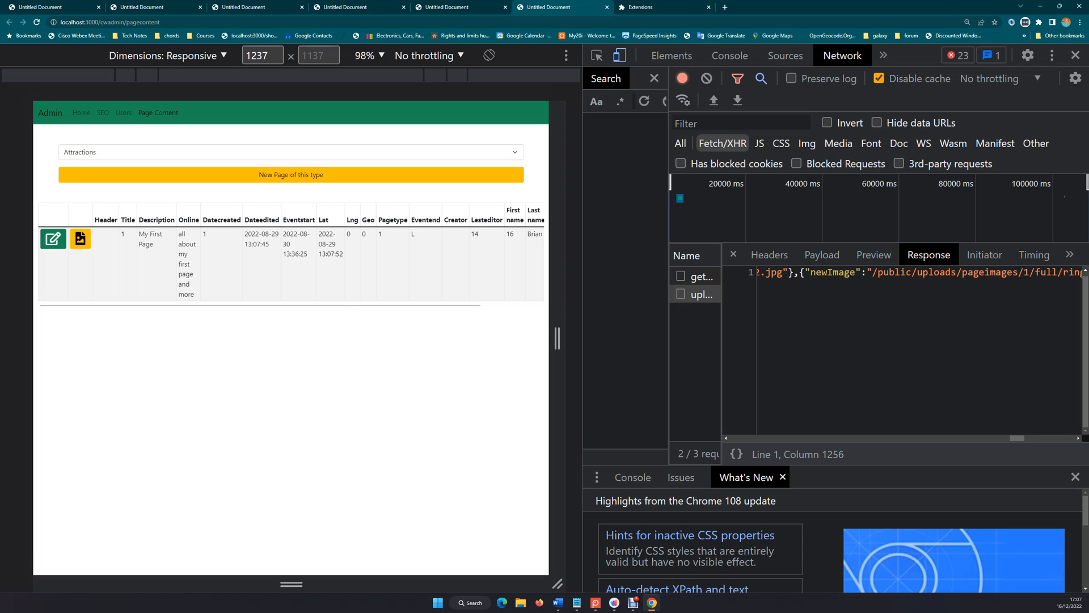
# Open the first page's Image Uploader, choose brian.jpg and submit the upload
pyautogui.click(80, 238)
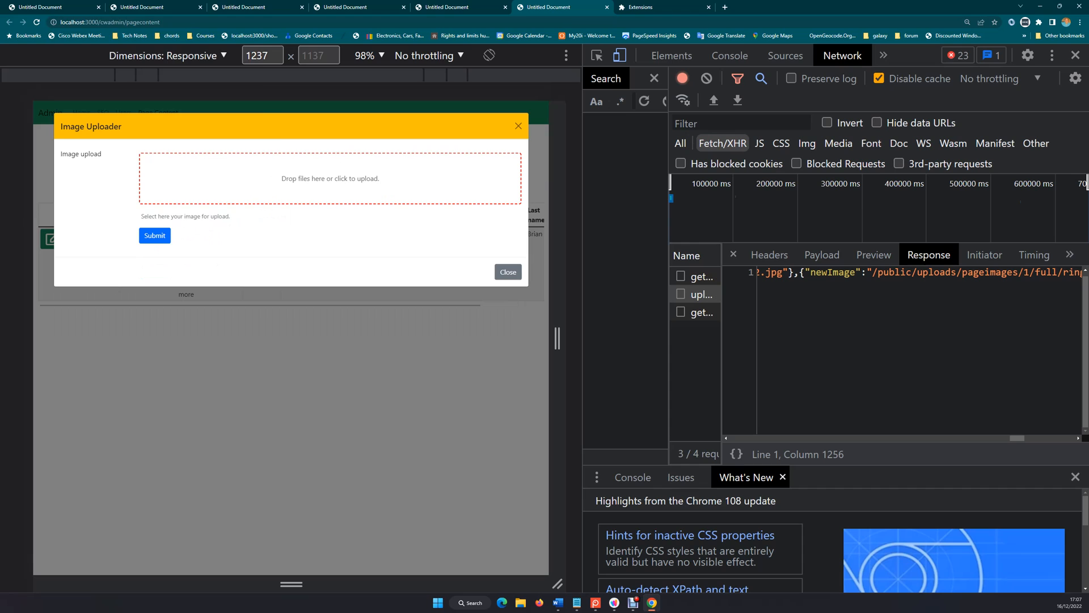
pyautogui.click(330, 177)
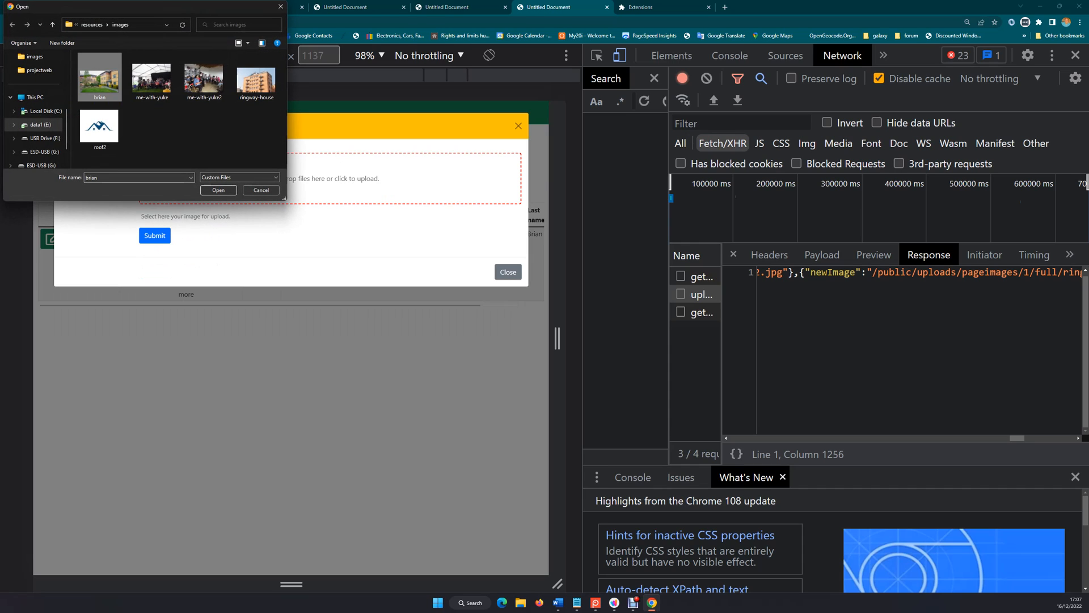
pyautogui.click(217, 190)
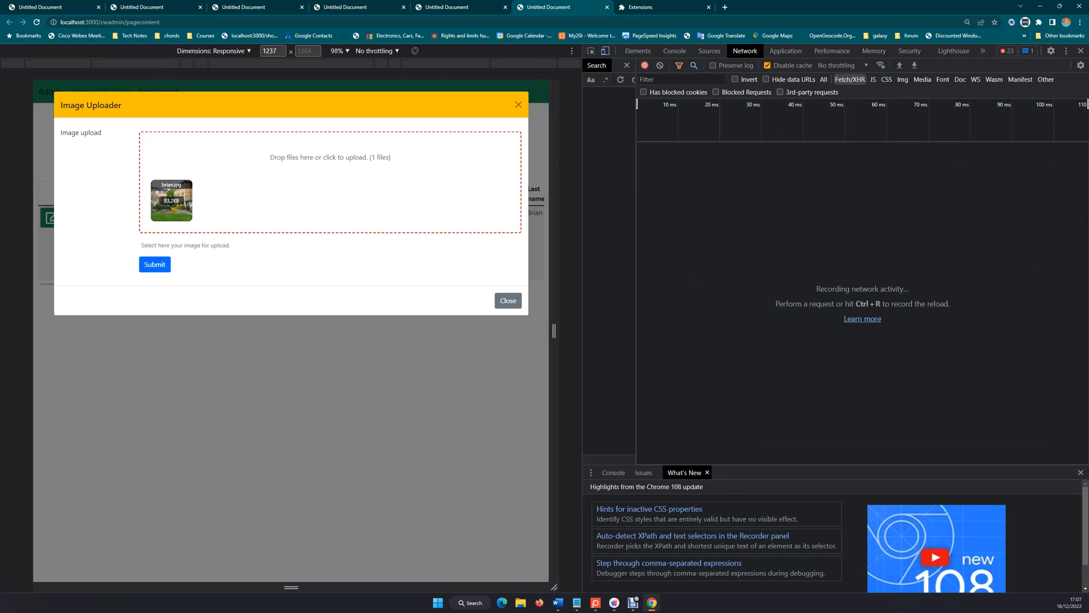
pyautogui.click(154, 265)
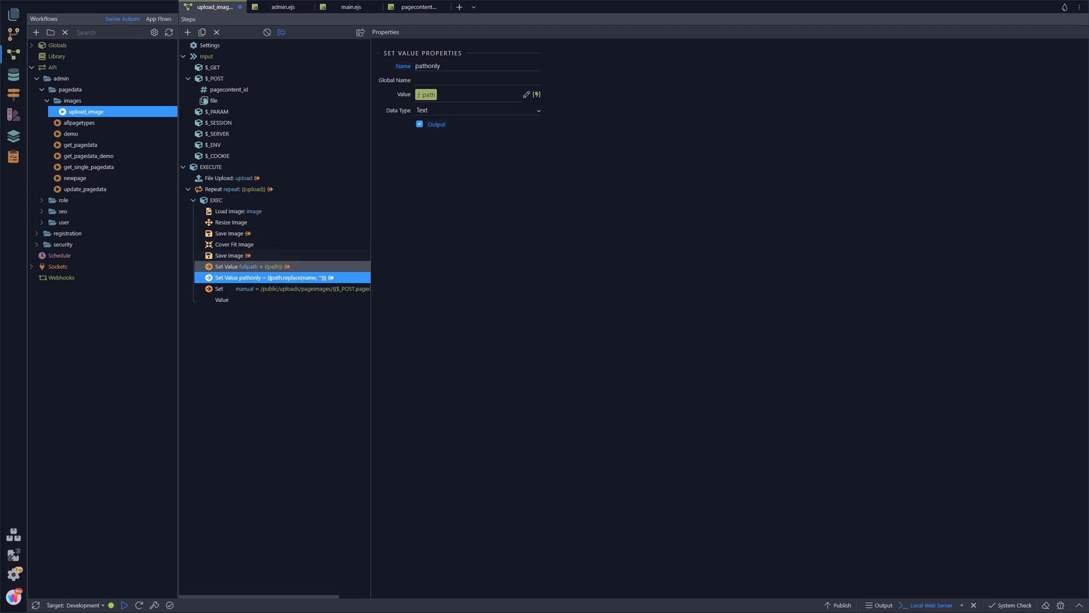
# Review the loop's steps and bring up Add Action on the last Save Image step
pyautogui.click(233, 255)
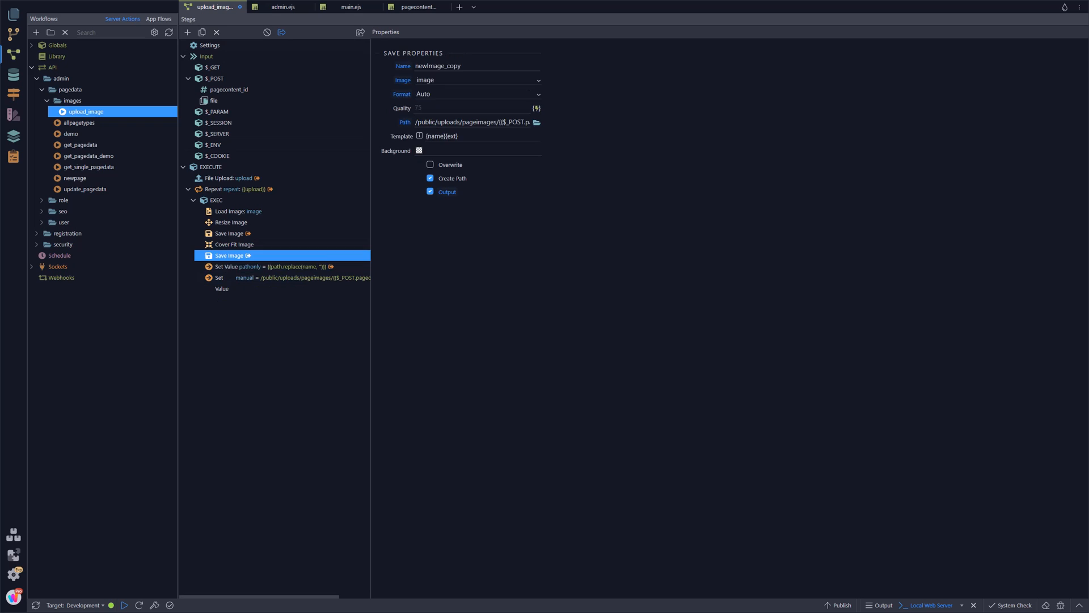
pyautogui.click(271, 266)
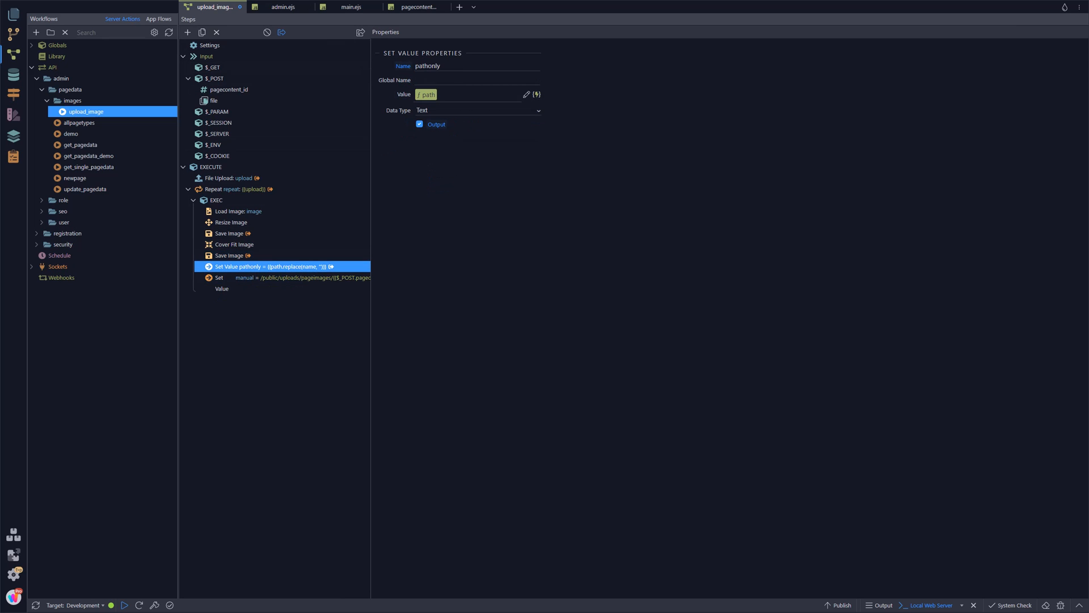
pyautogui.click(231, 255)
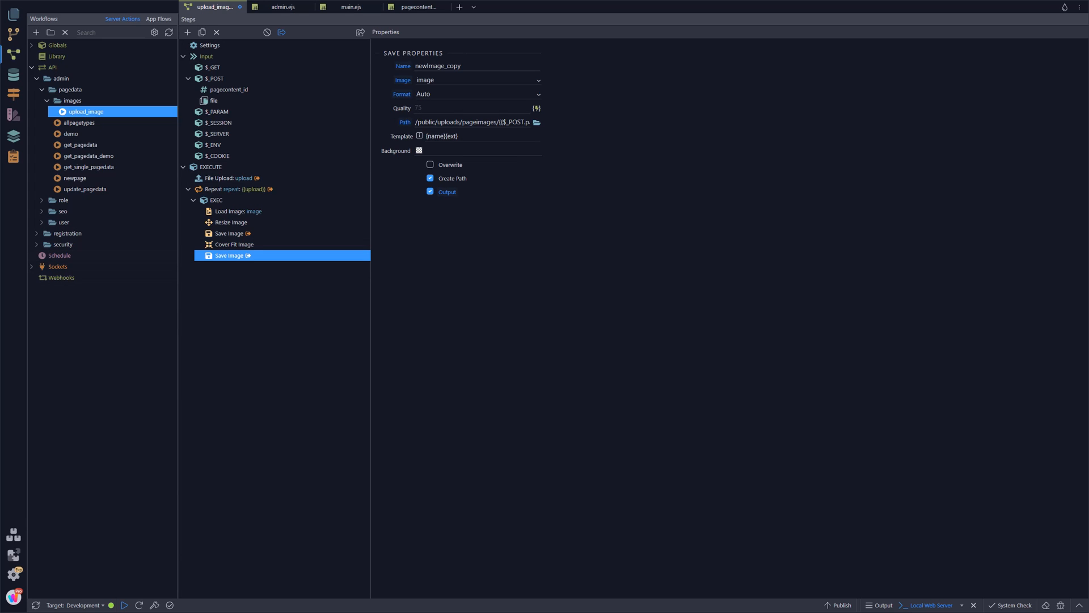
pyautogui.rightClick(232, 254)
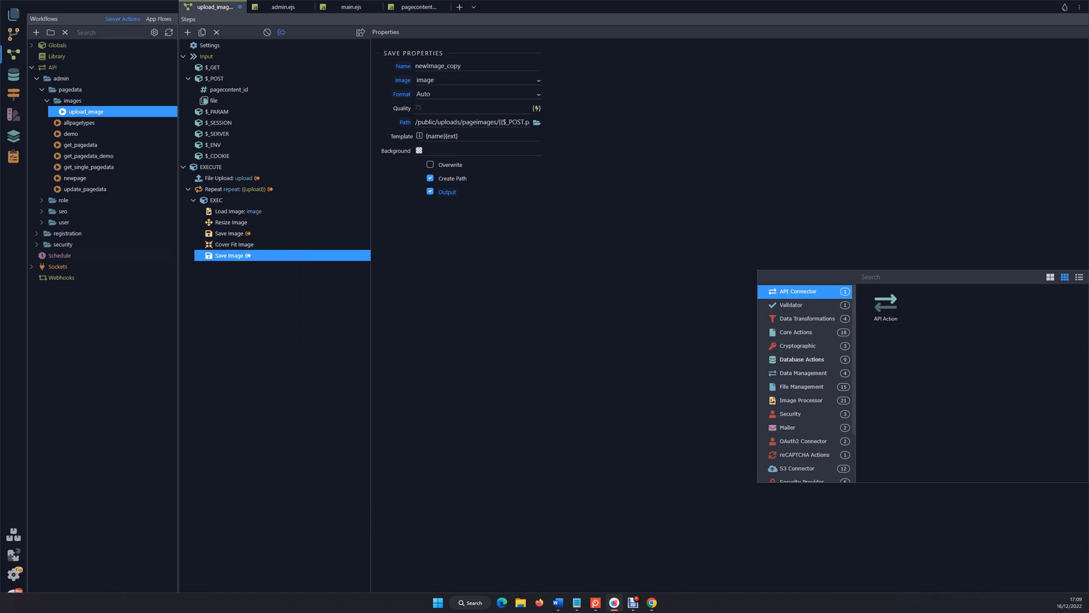
# Add a Database Insert into the pagecontent images table, filling pagecontent_id and imagelink columns
pyautogui.click(801, 359)
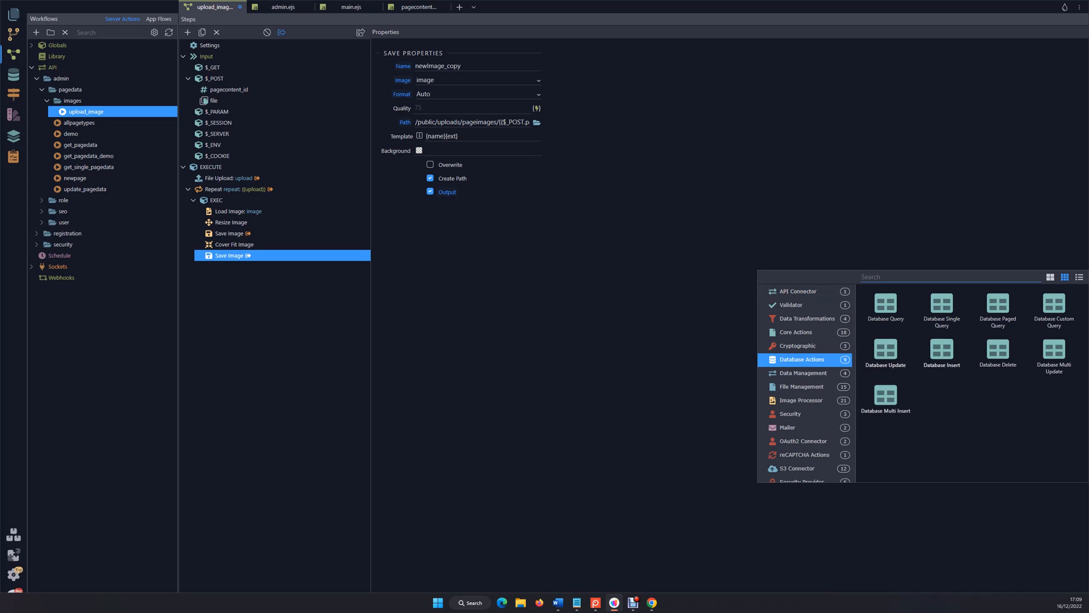
pyautogui.click(941, 350)
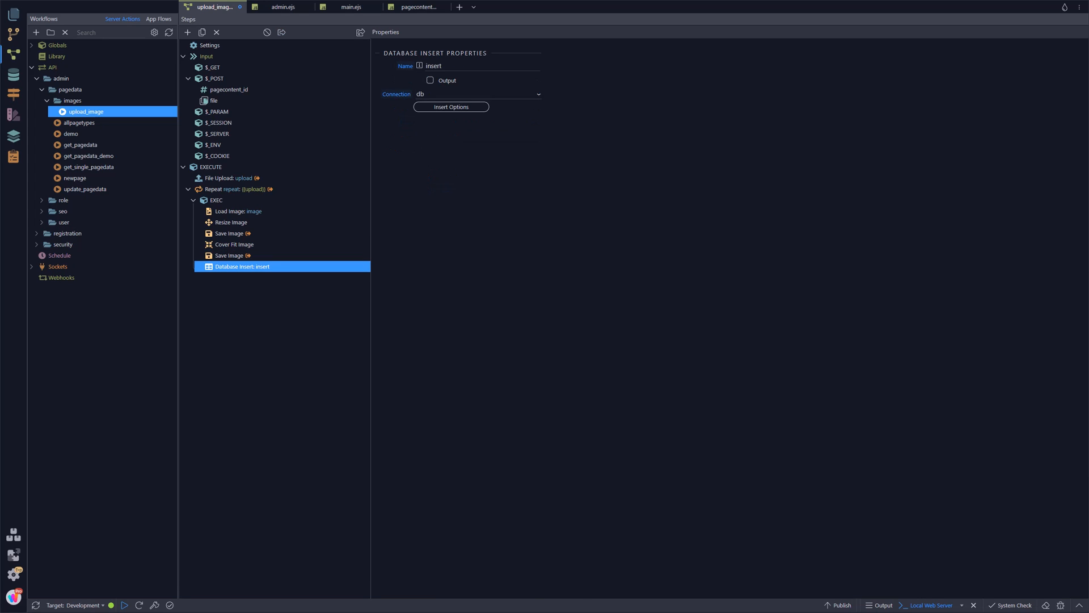
pyautogui.click(449, 108)
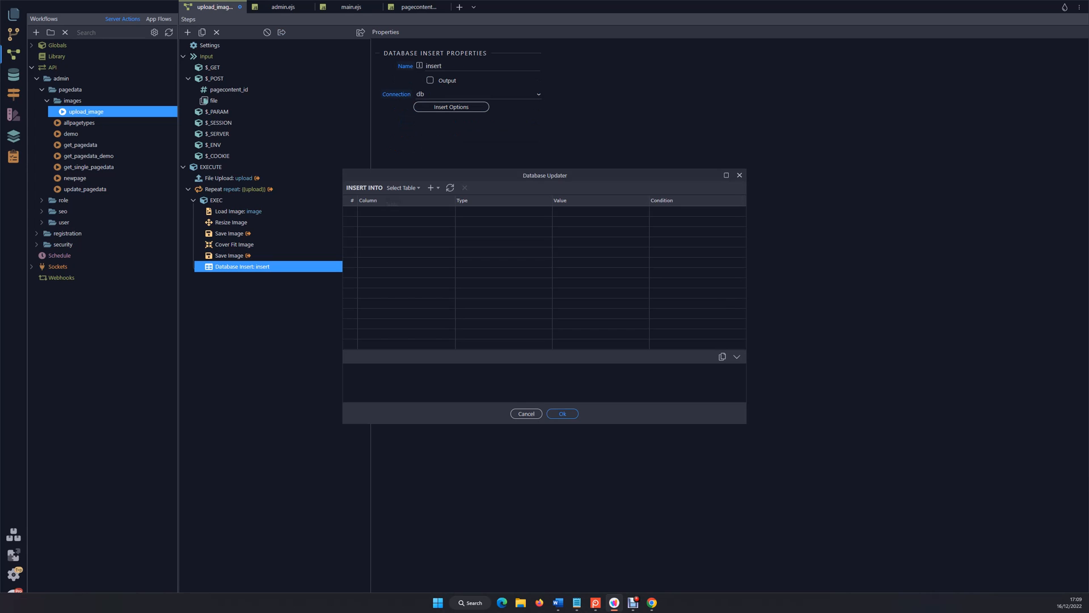
pyautogui.click(403, 188)
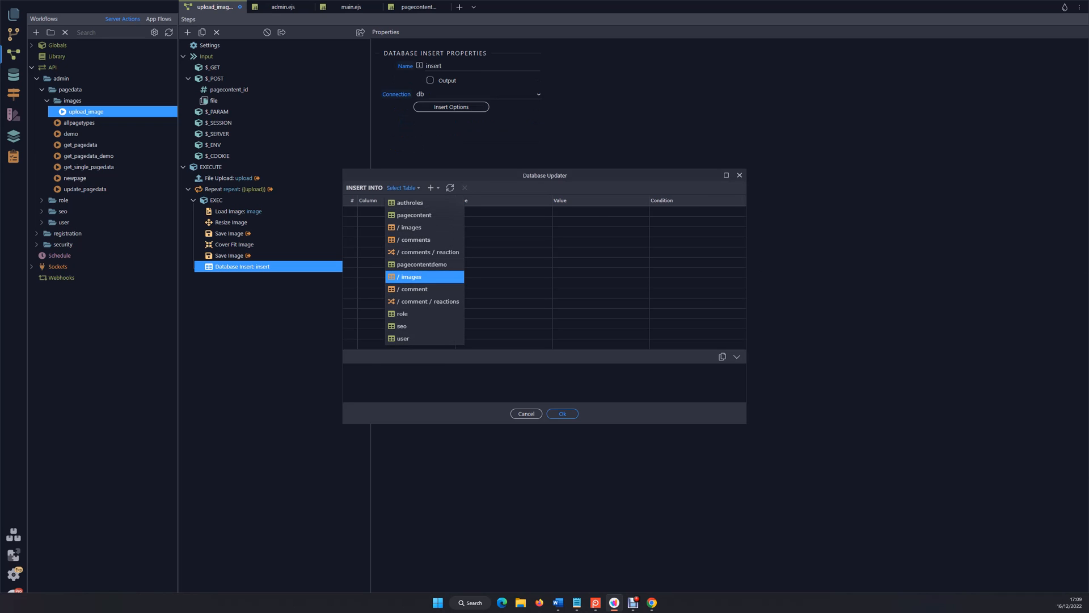
pyautogui.click(411, 277)
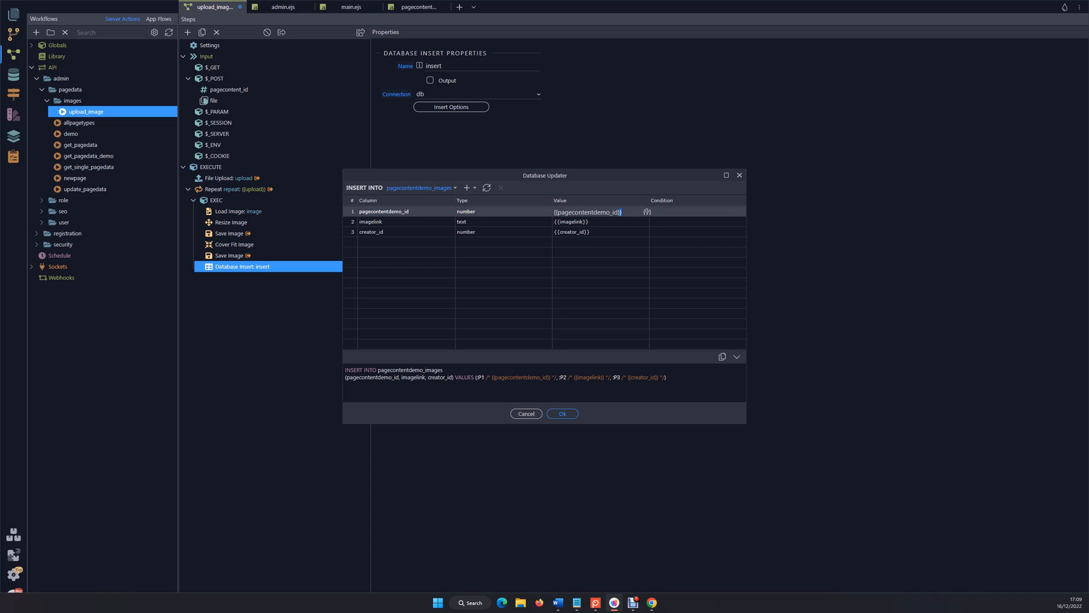
pyautogui.click(381, 211)
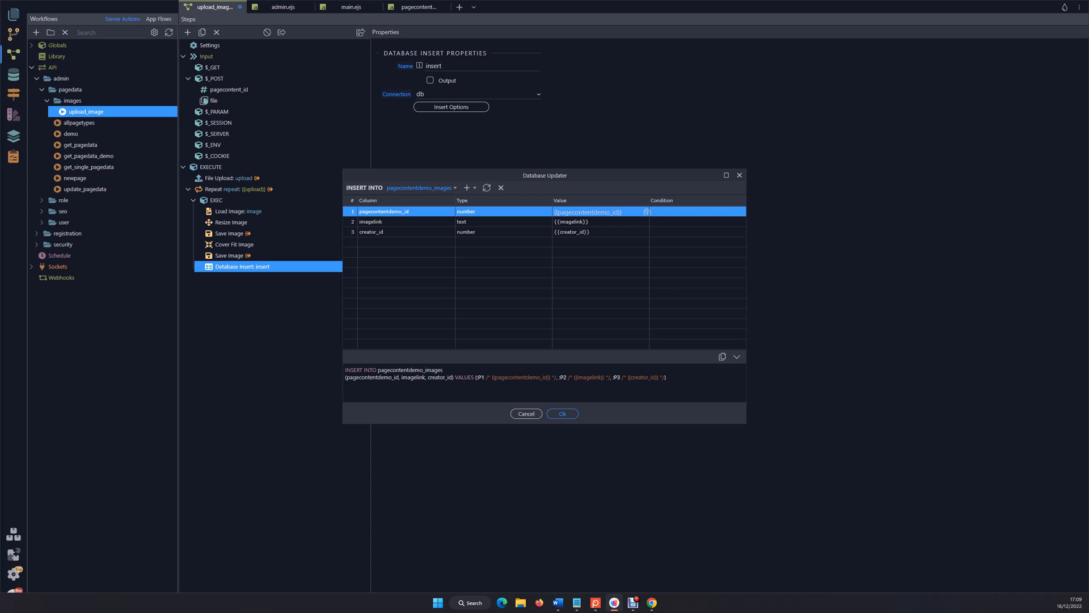
pyautogui.click(421, 188)
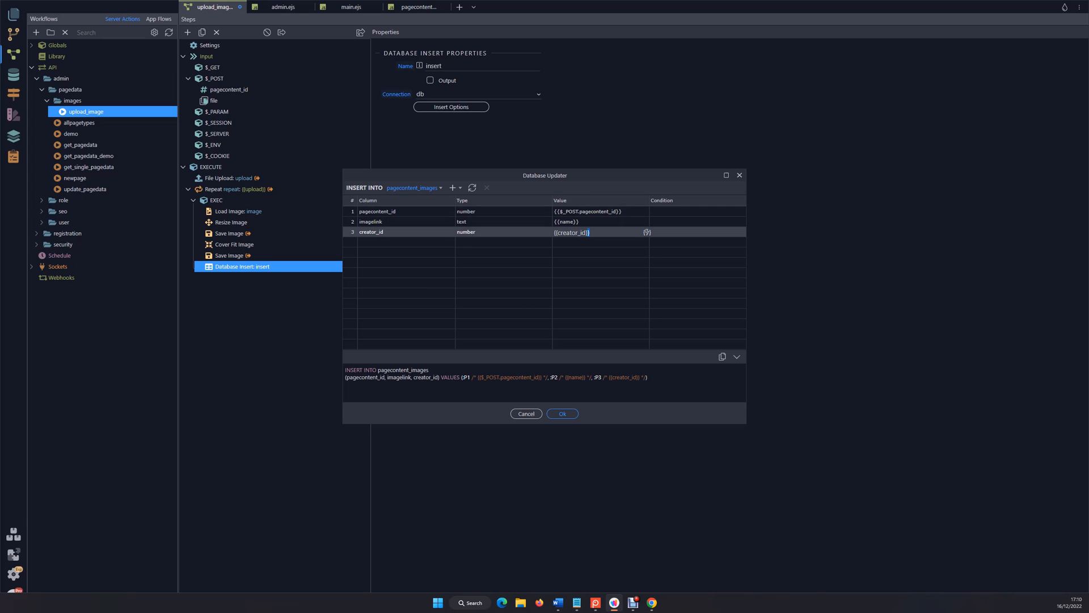
pyautogui.click(371, 232)
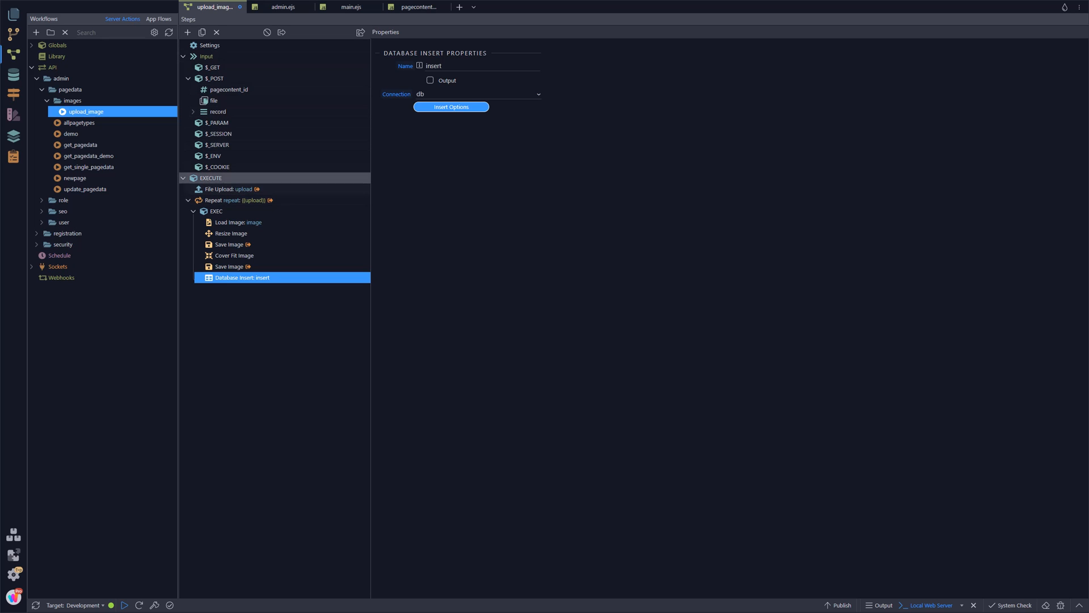
# Add a Security Provider Security Identify step under EXECUTE
pyautogui.click(187, 32)
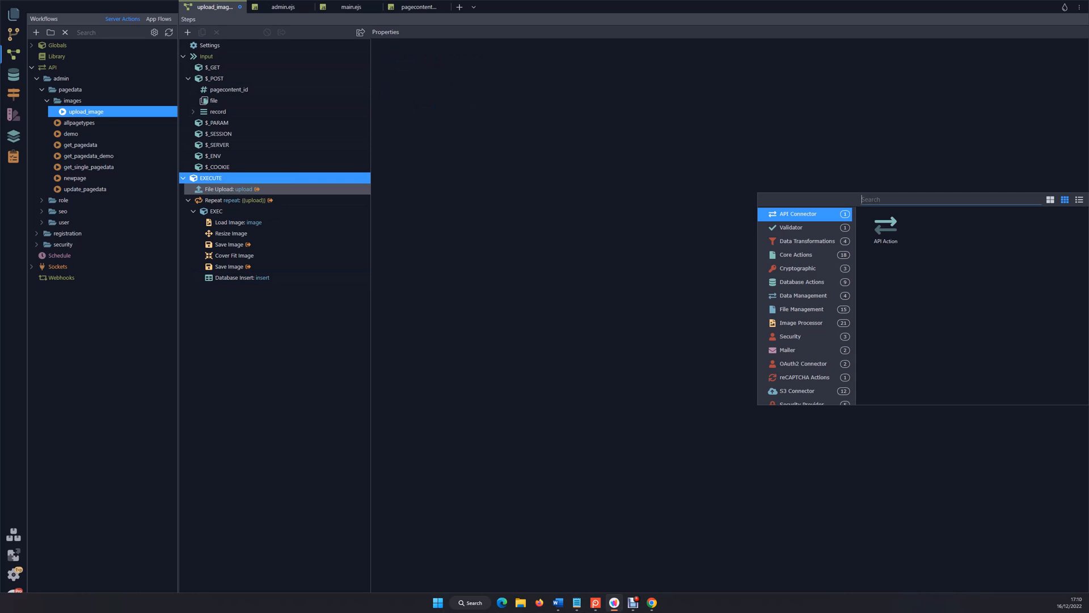
pyautogui.click(789, 336)
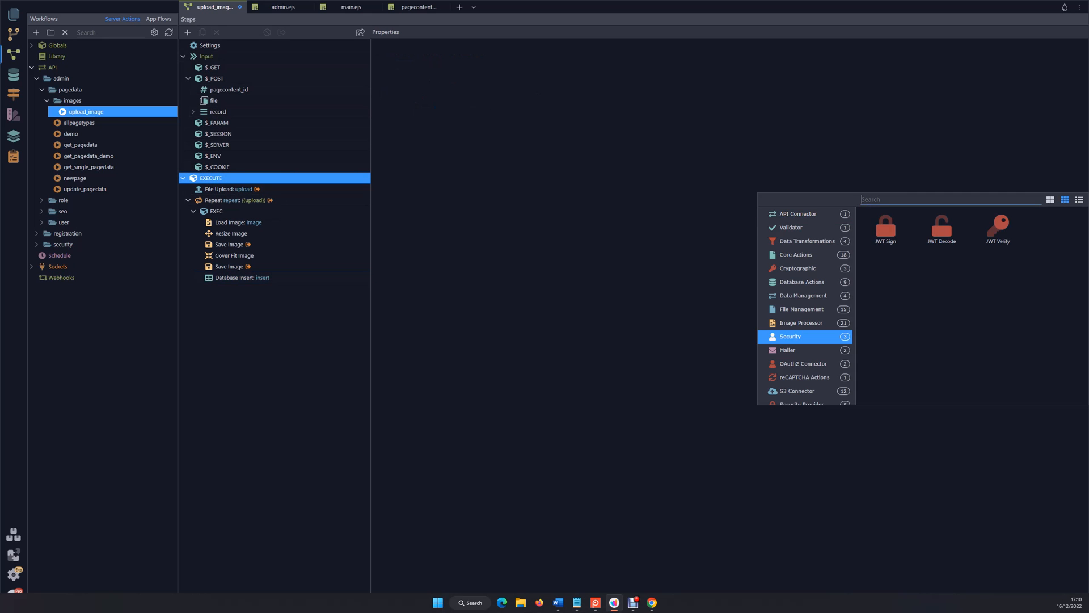
pyautogui.scroll(-3)
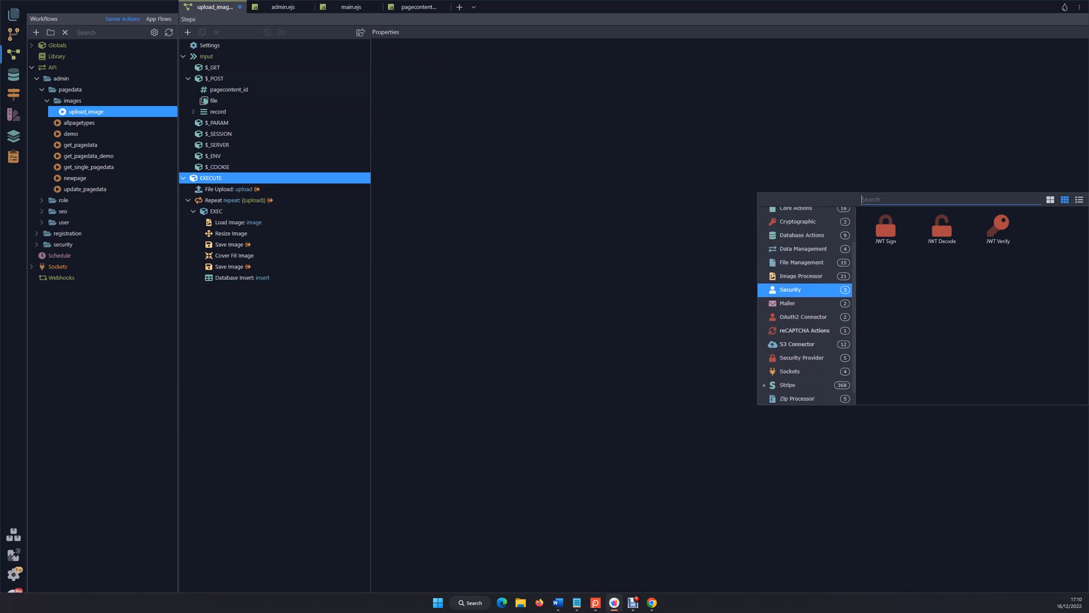
pyautogui.click(800, 357)
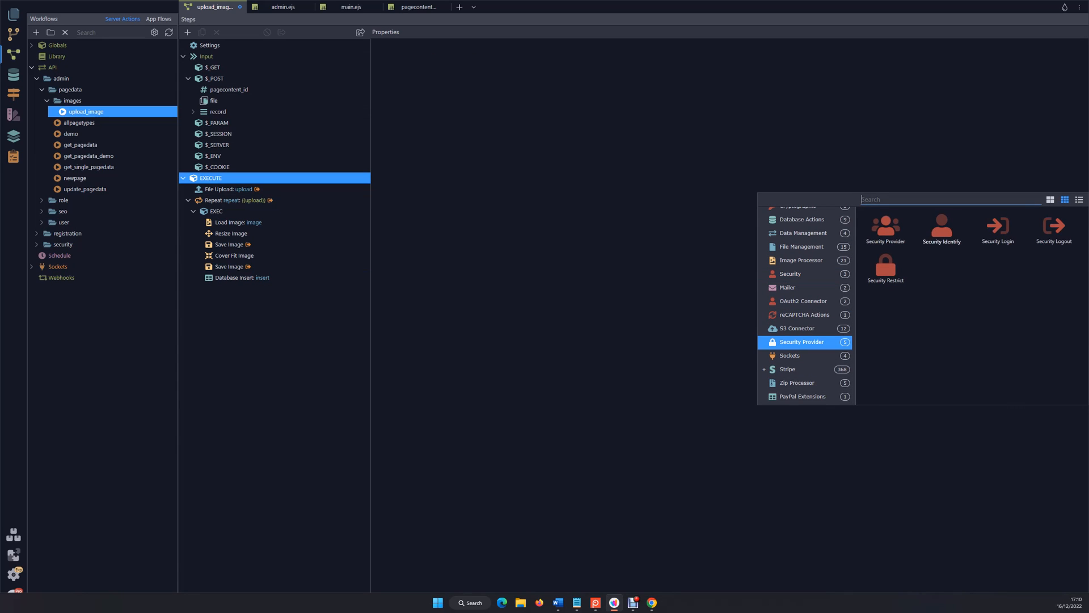
pyautogui.click(940, 229)
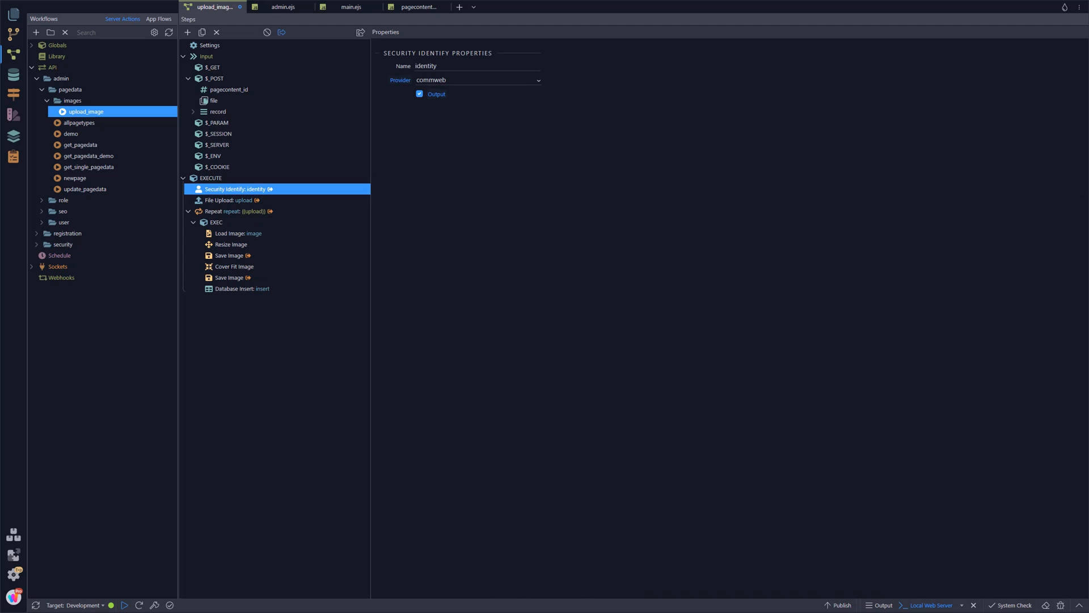
# Set the Database Insert's creator_id column to {{identity}} and confirm
pyautogui.click(241, 288)
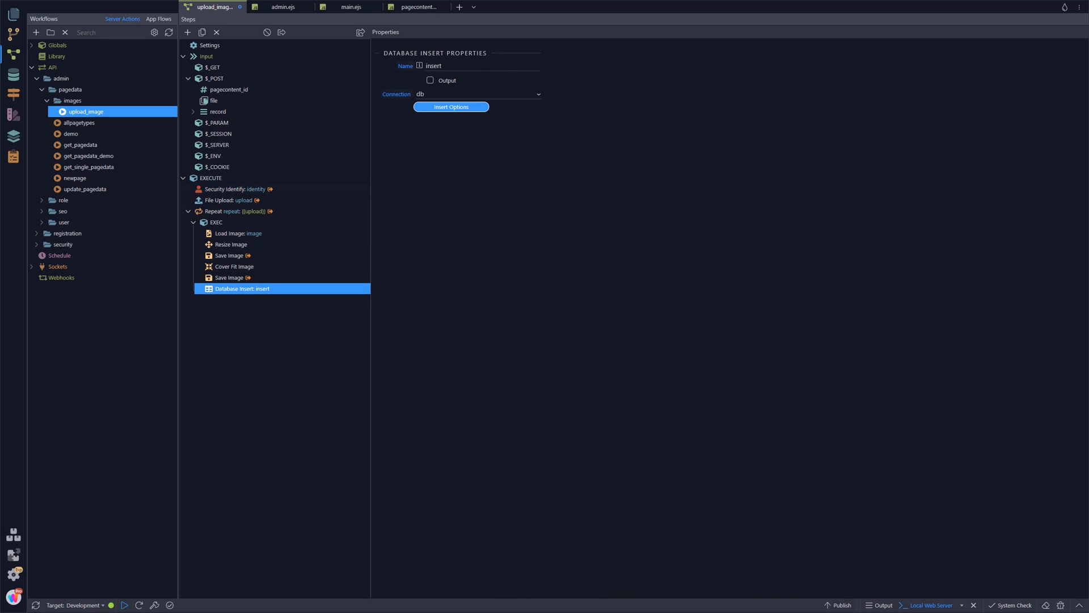
pyautogui.click(451, 107)
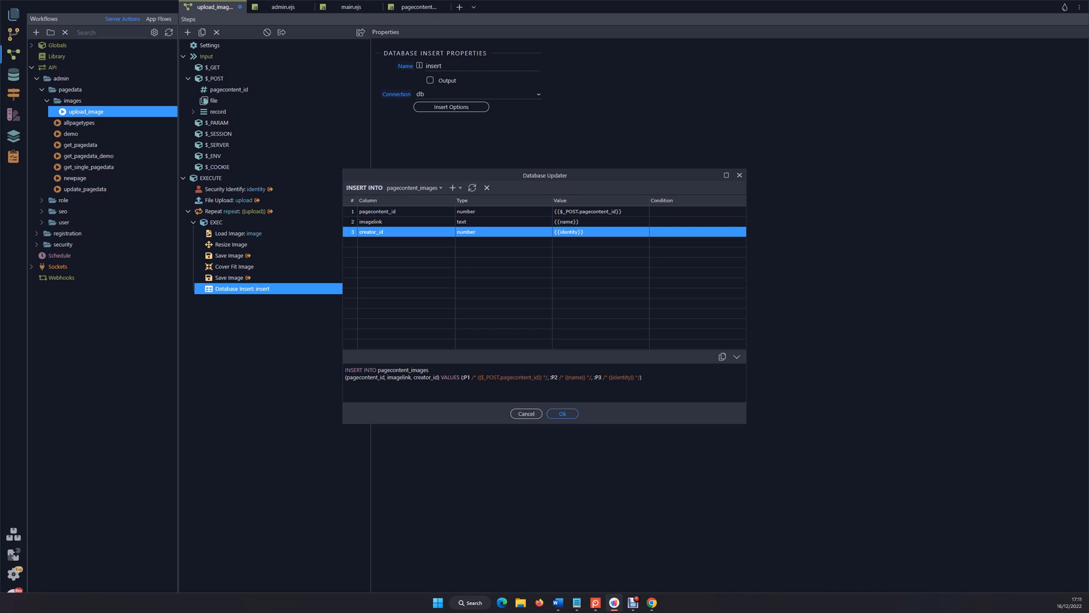
pyautogui.click(562, 413)
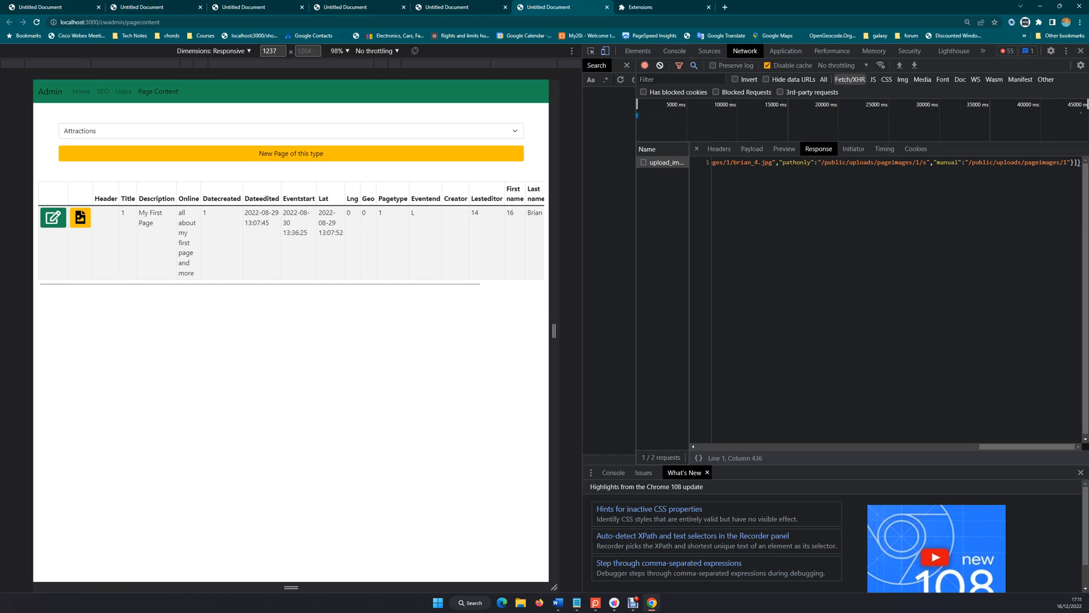
# Close DevTools and upload a test image for My First Page through its Image Uploader
pyautogui.click(1080, 50)
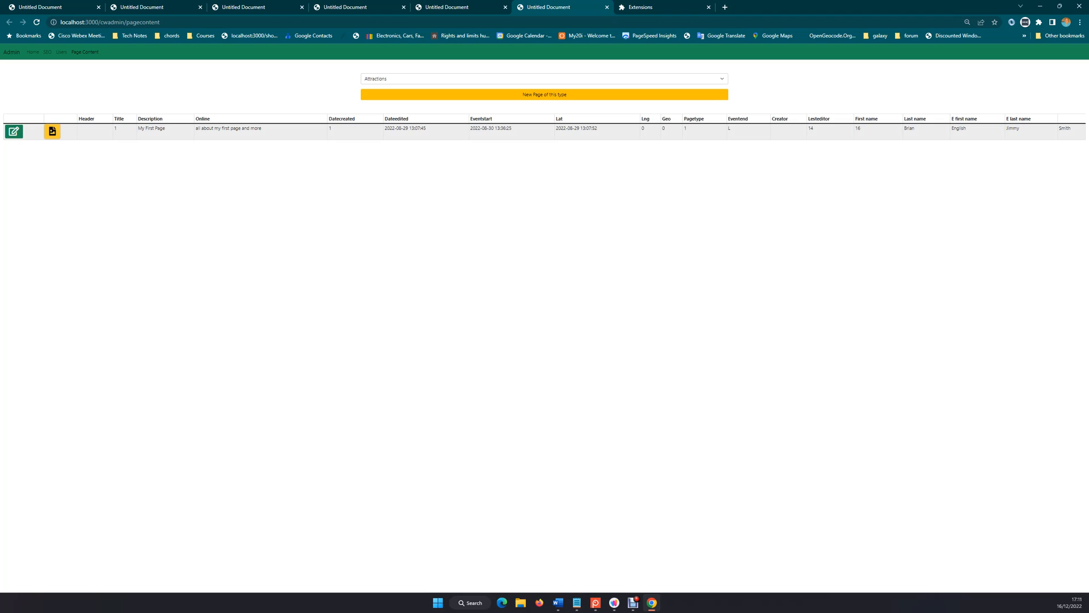
pyautogui.click(51, 131)
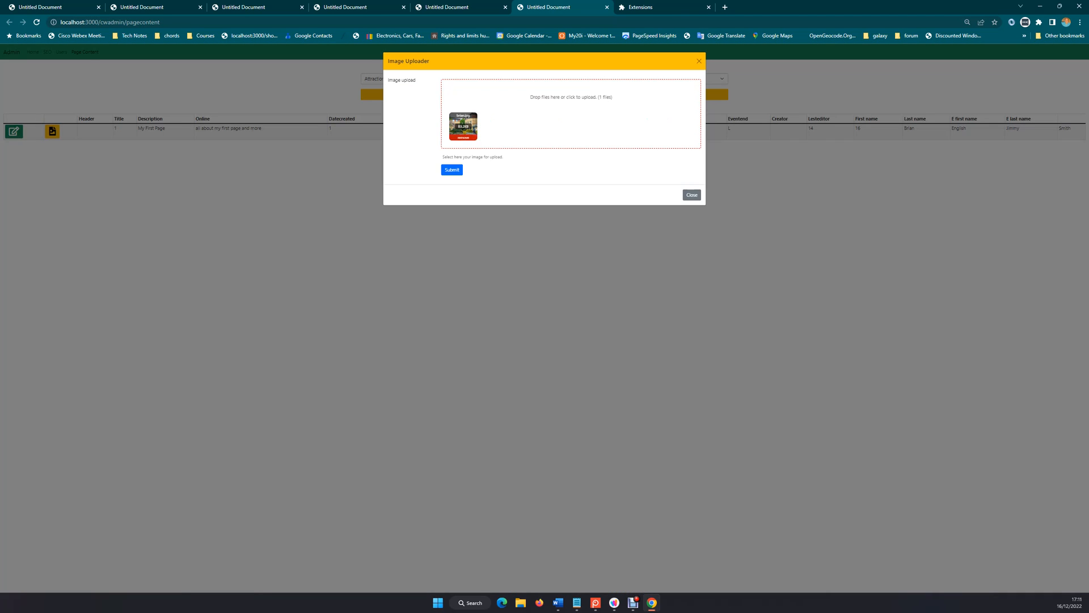
pyautogui.click(571, 96)
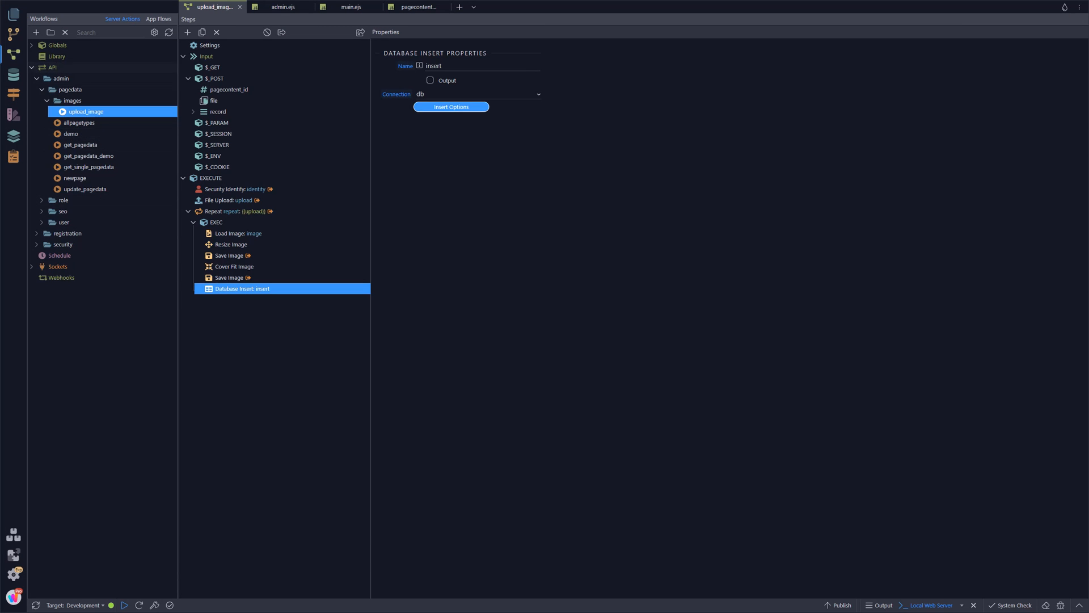
# Open Database Manager and bring up the pagecontent images table's context menu
pyautogui.click(12, 74)
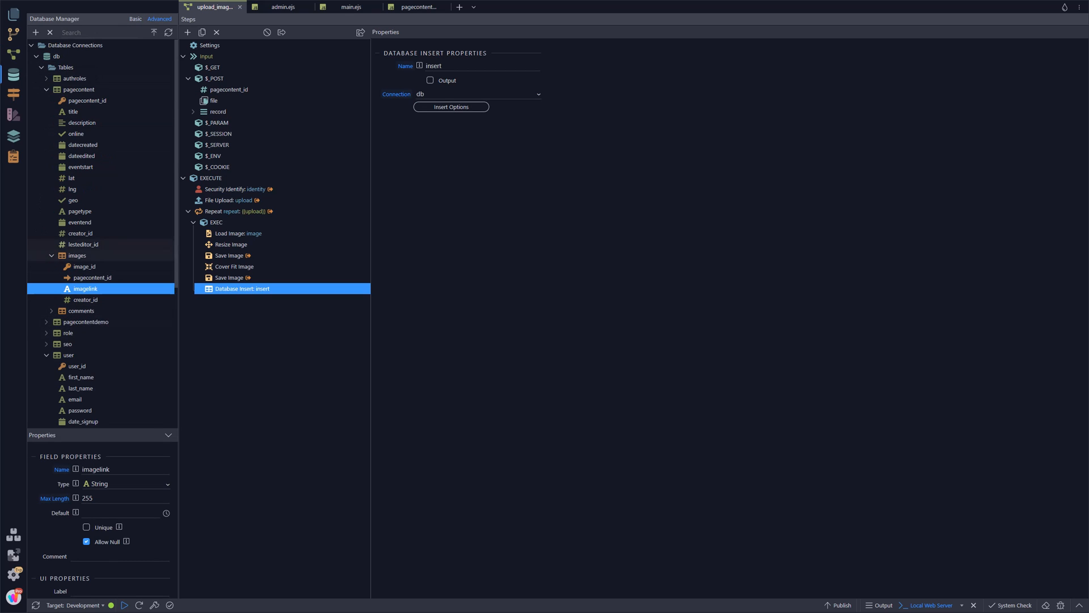
pyautogui.rightClick(77, 256)
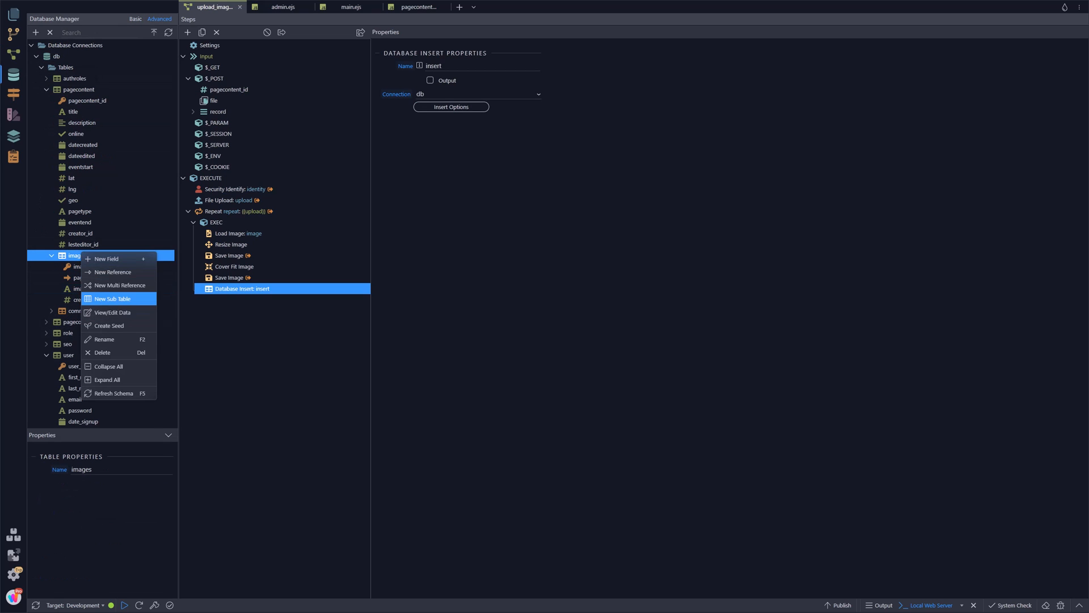